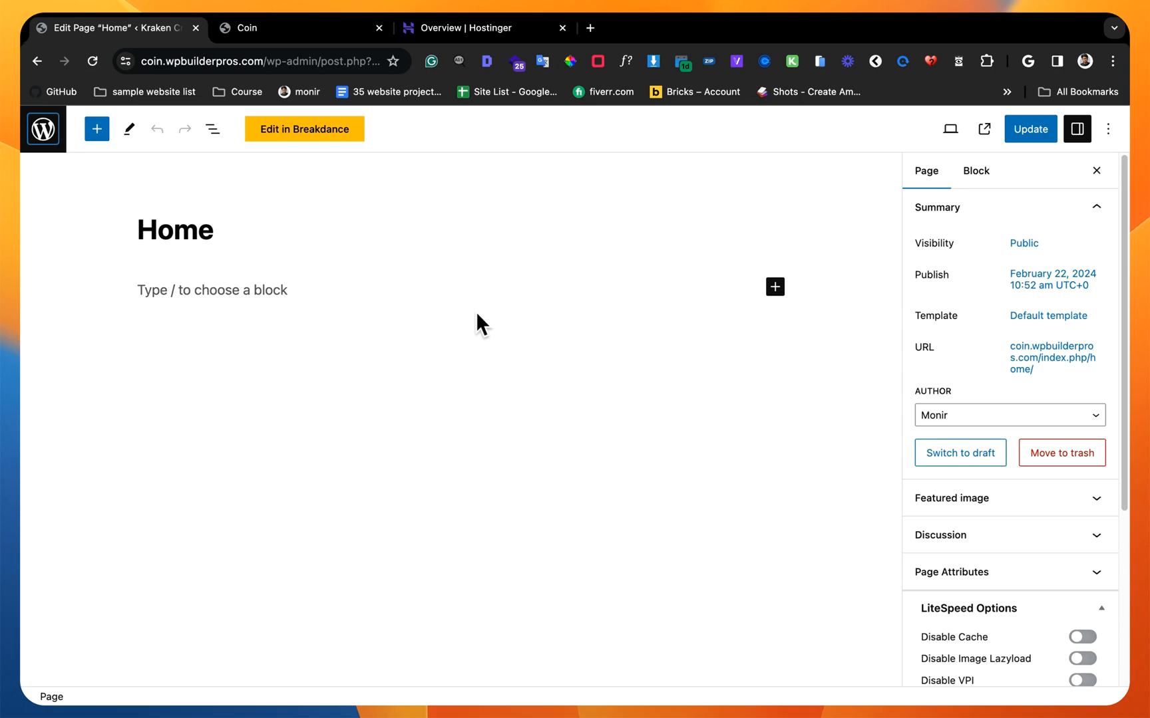
pyautogui.moveTo(325, 139)
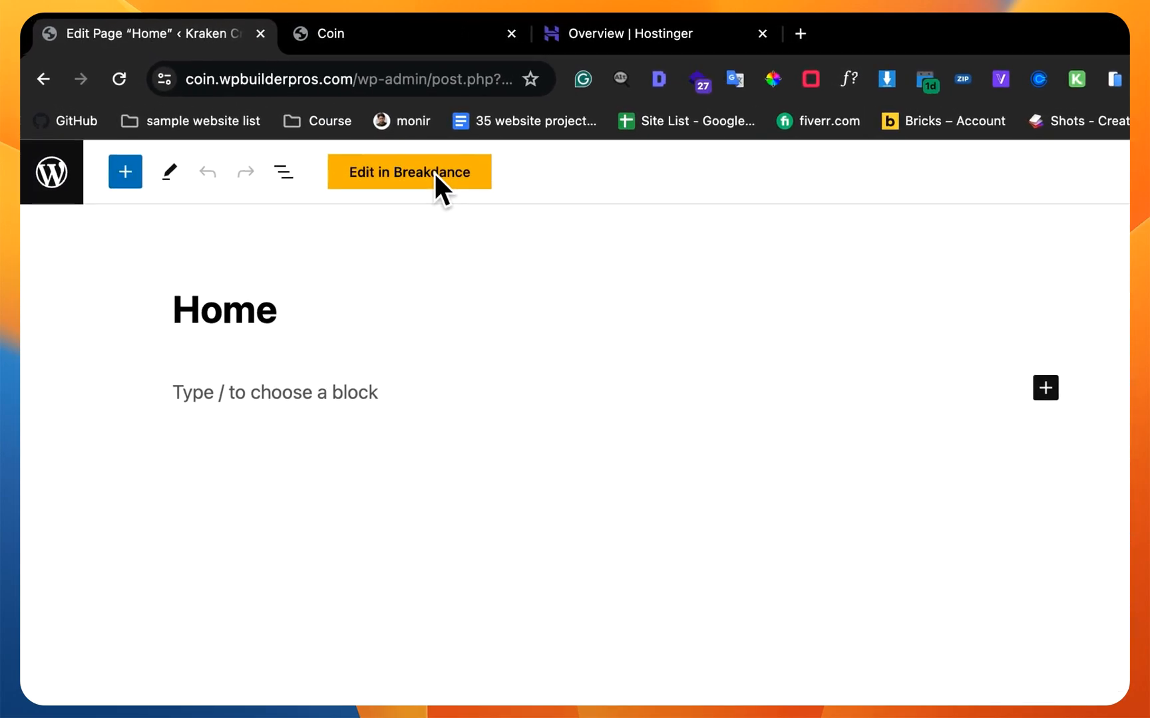
# Step: Open the Home page in the Breakdance editor from WordPress admin
pyautogui.click(409, 172)
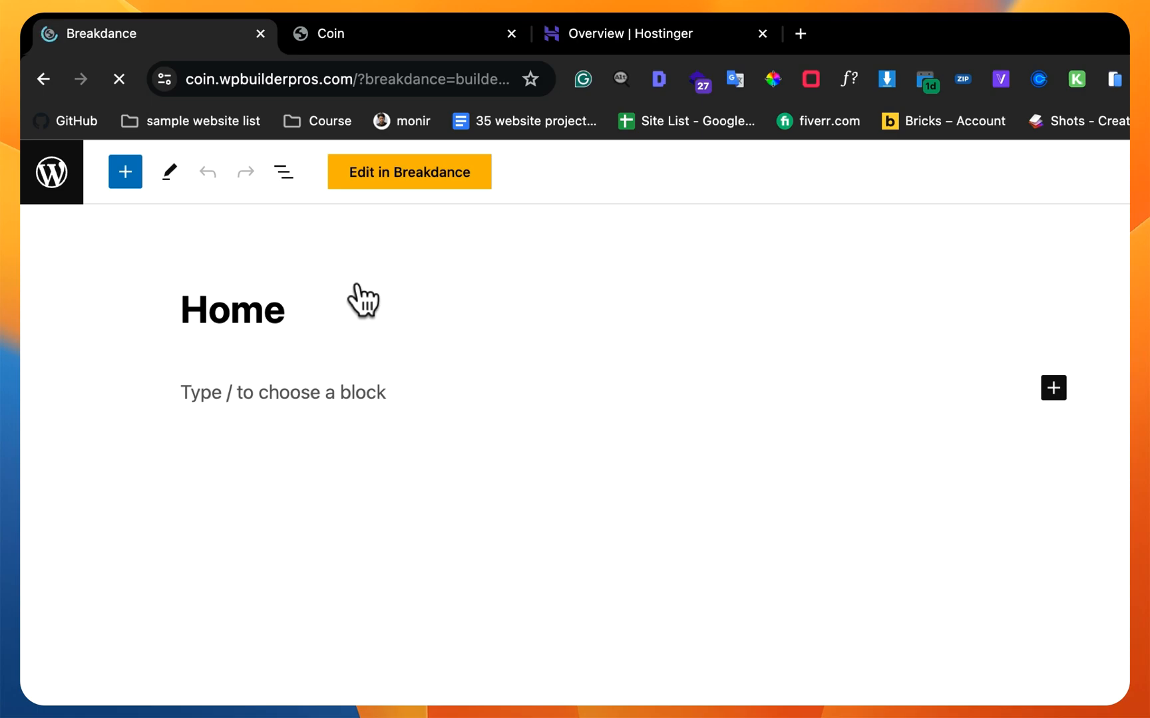
pyautogui.click(409, 172)
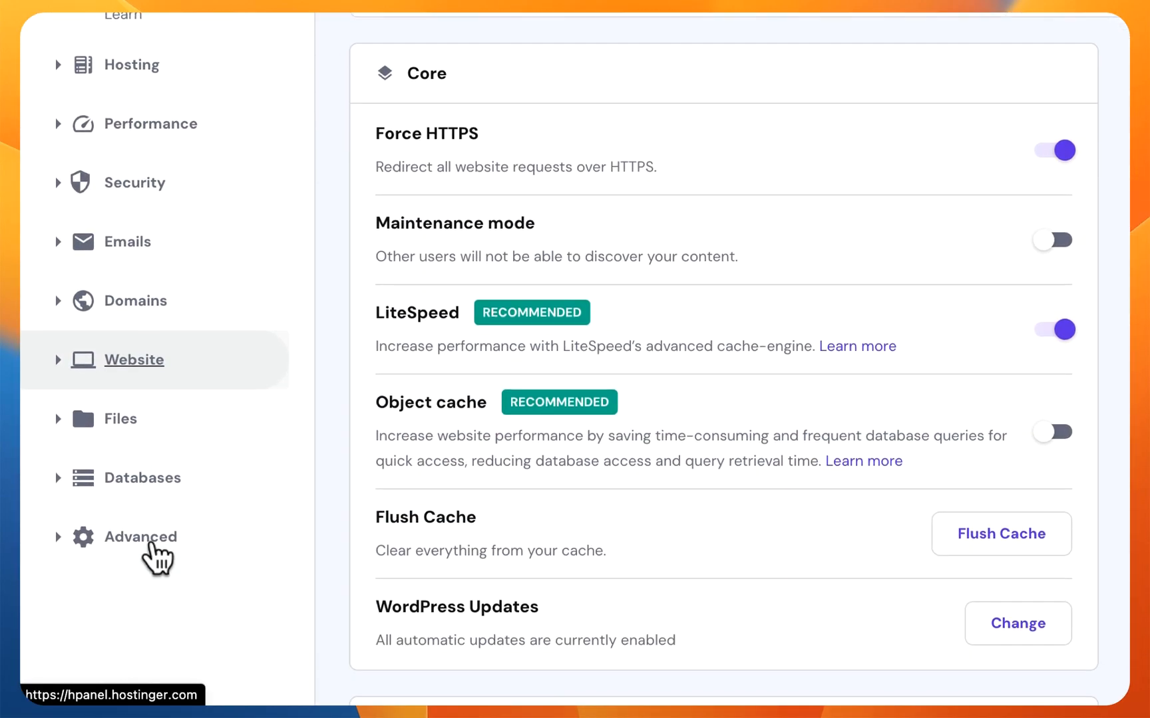
# Step: Expand Advanced in the hPanel sidebar and open PHP Configuration
pyautogui.click(140, 536)
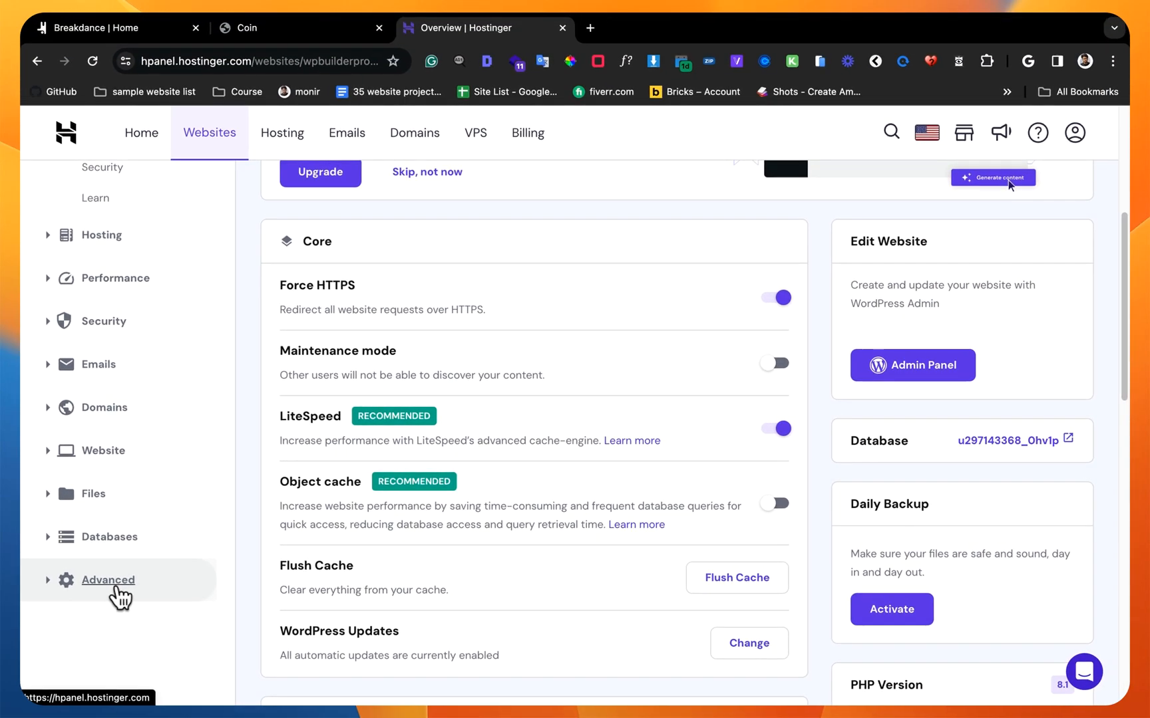
pyautogui.moveTo(104, 408)
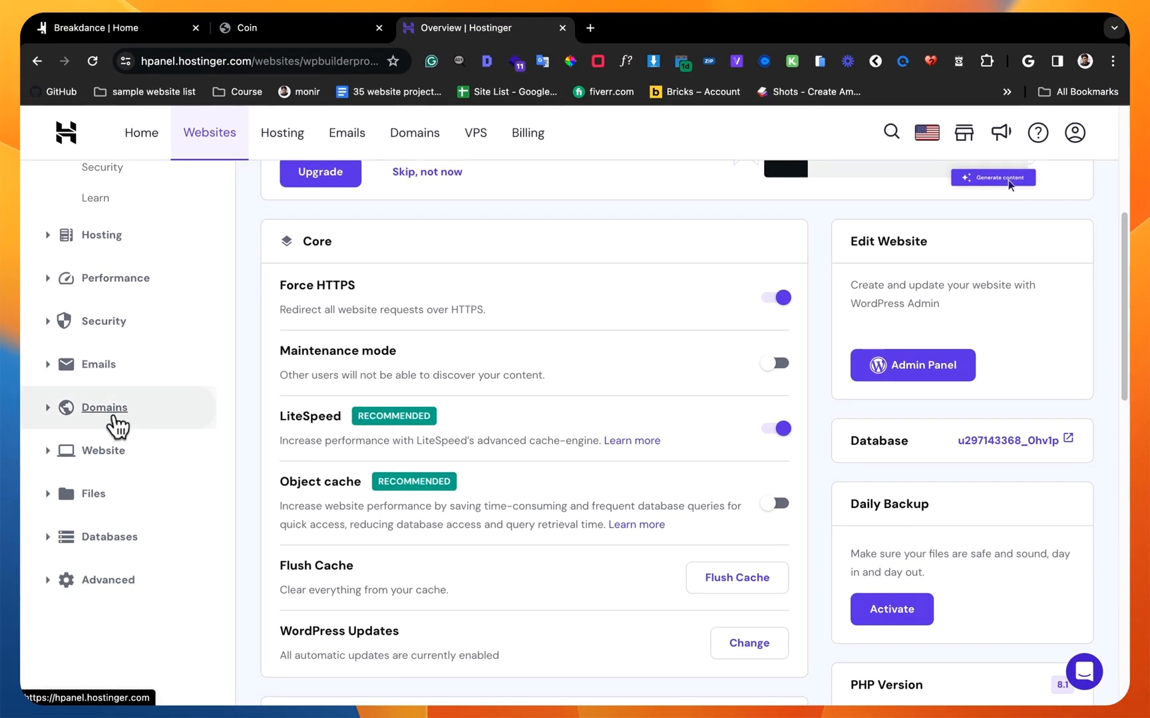
pyautogui.click(107, 580)
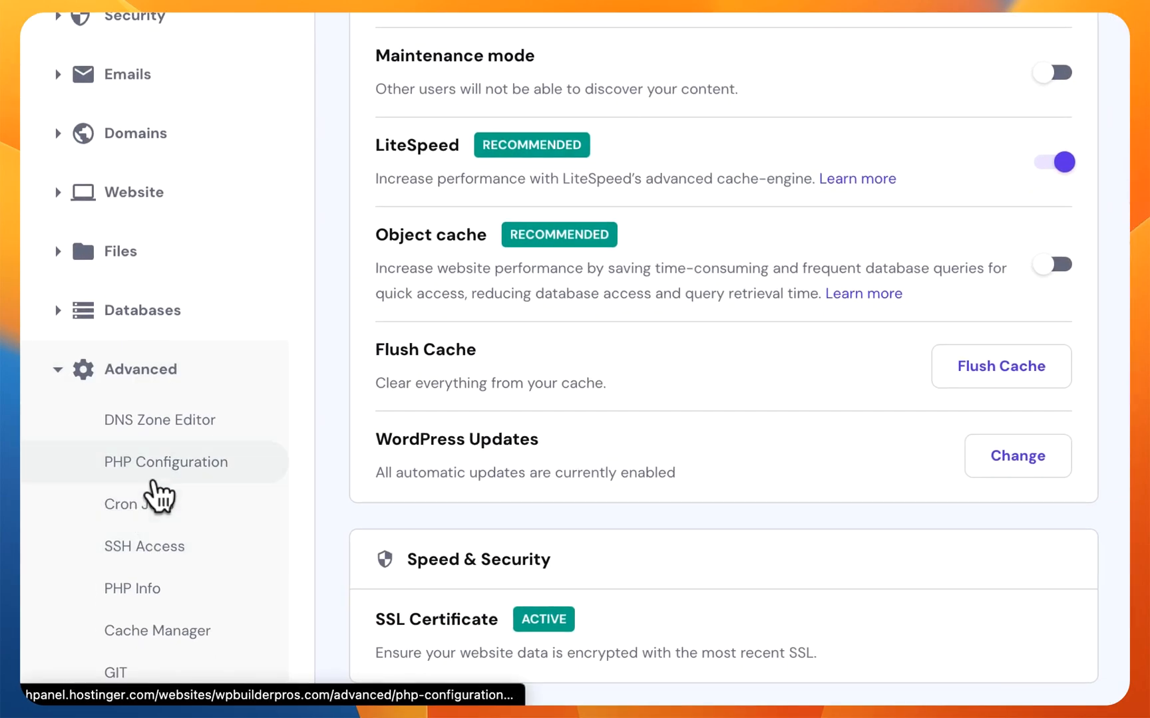
pyautogui.click(166, 462)
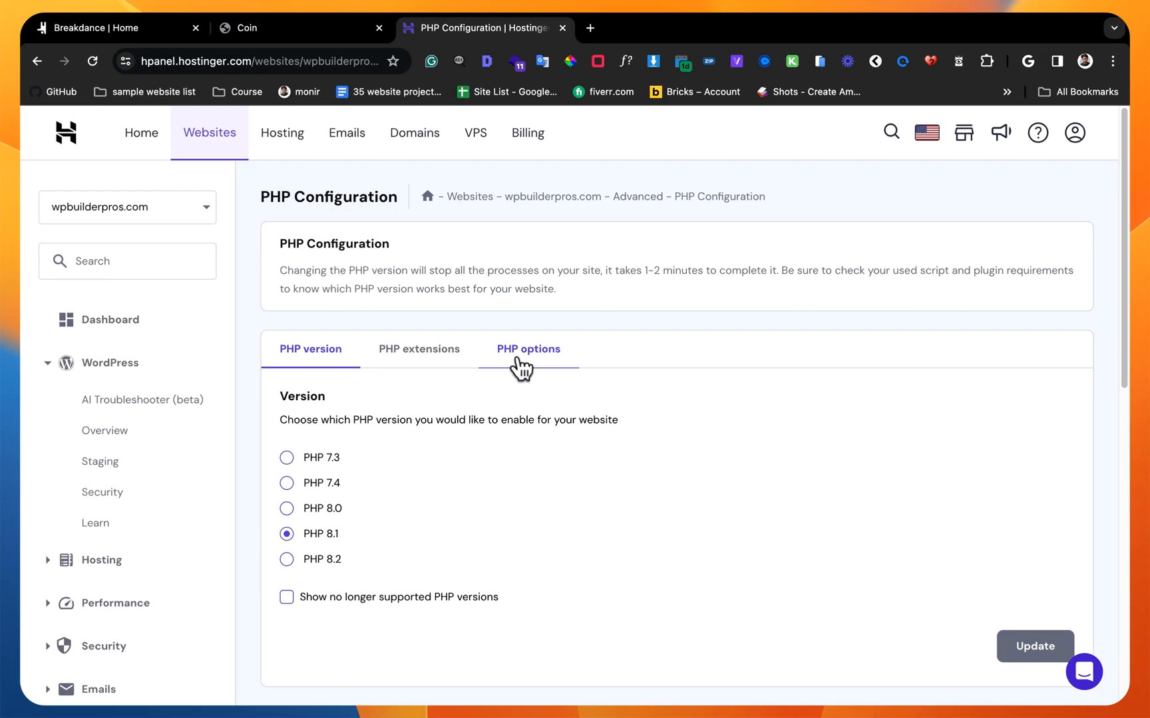
# Step: Review the PHP option limits: 360s max execution time, 5000 input vars, 2048M memory
pyautogui.click(527, 347)
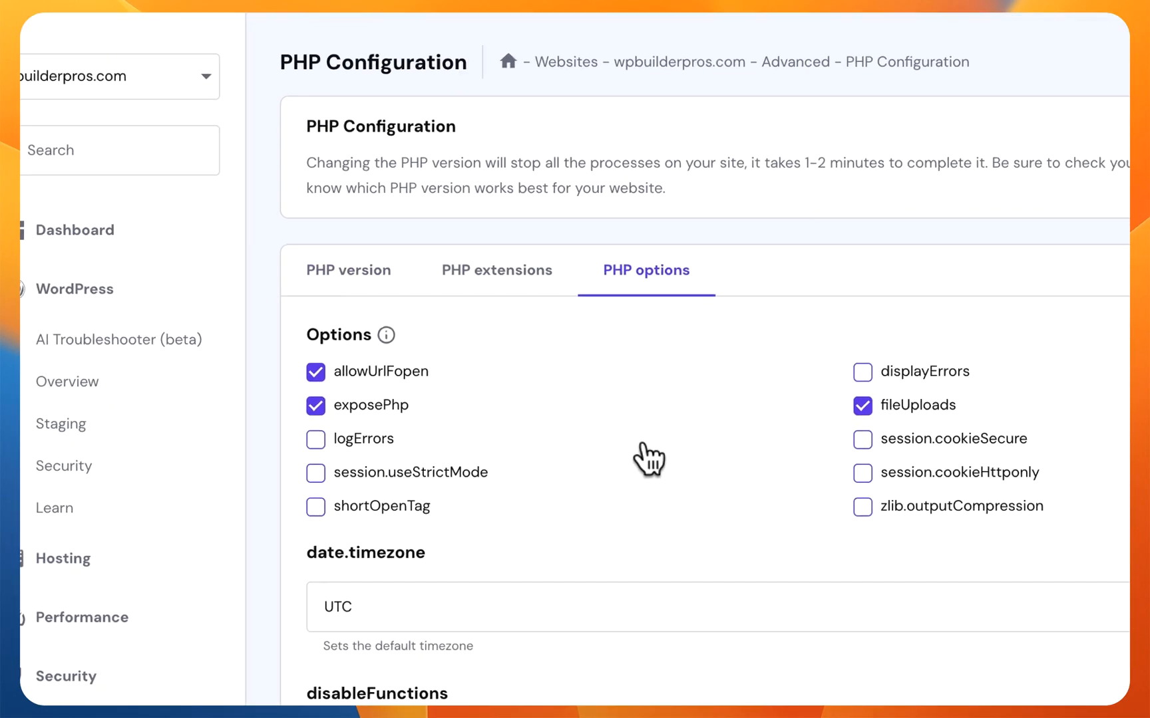
pyautogui.scroll(-3)
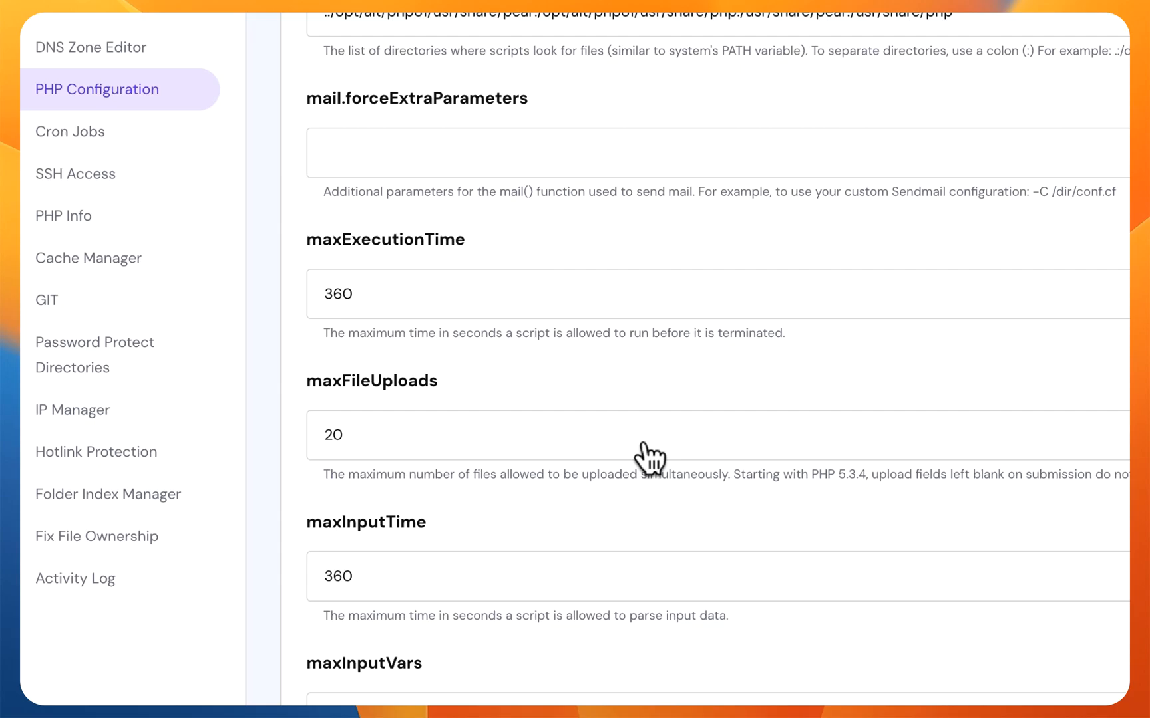
pyautogui.scroll(-3)
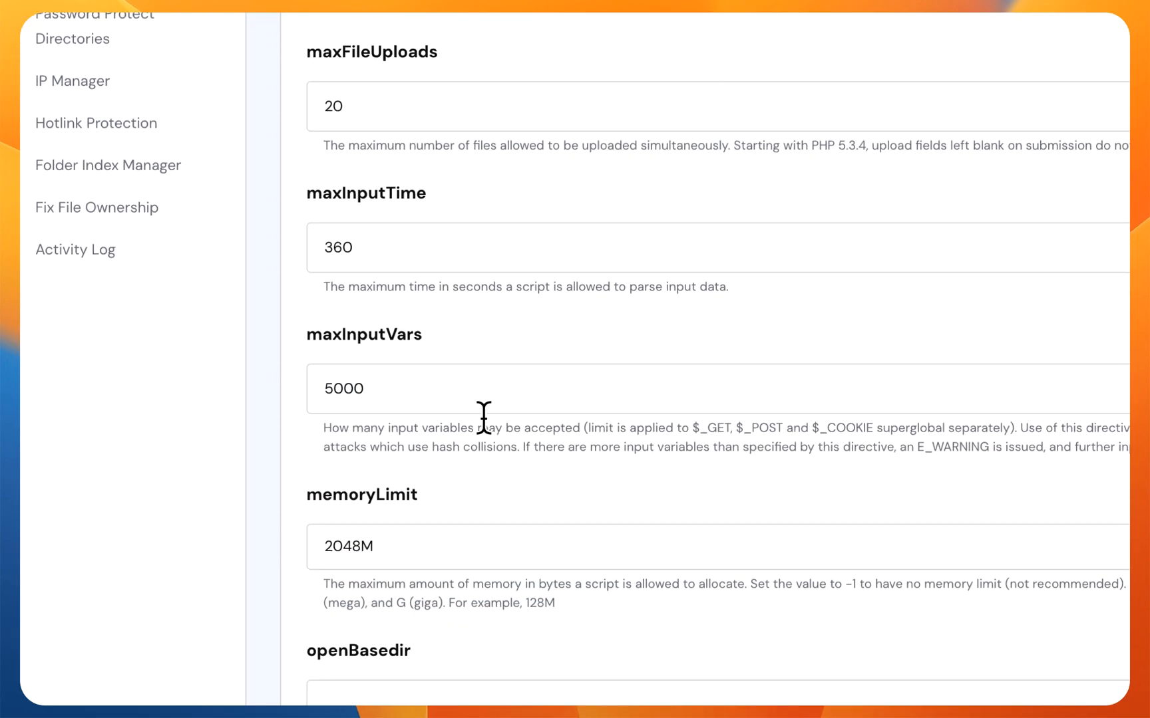
pyautogui.scroll(-3)
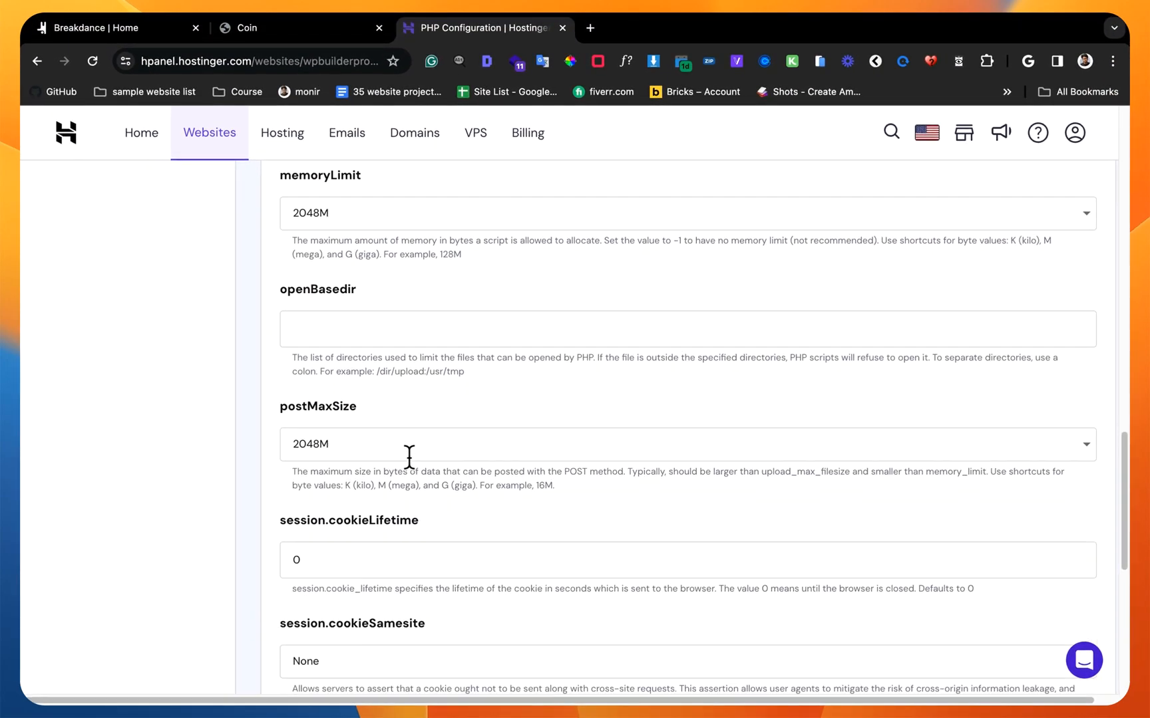
pyautogui.scroll(-3)
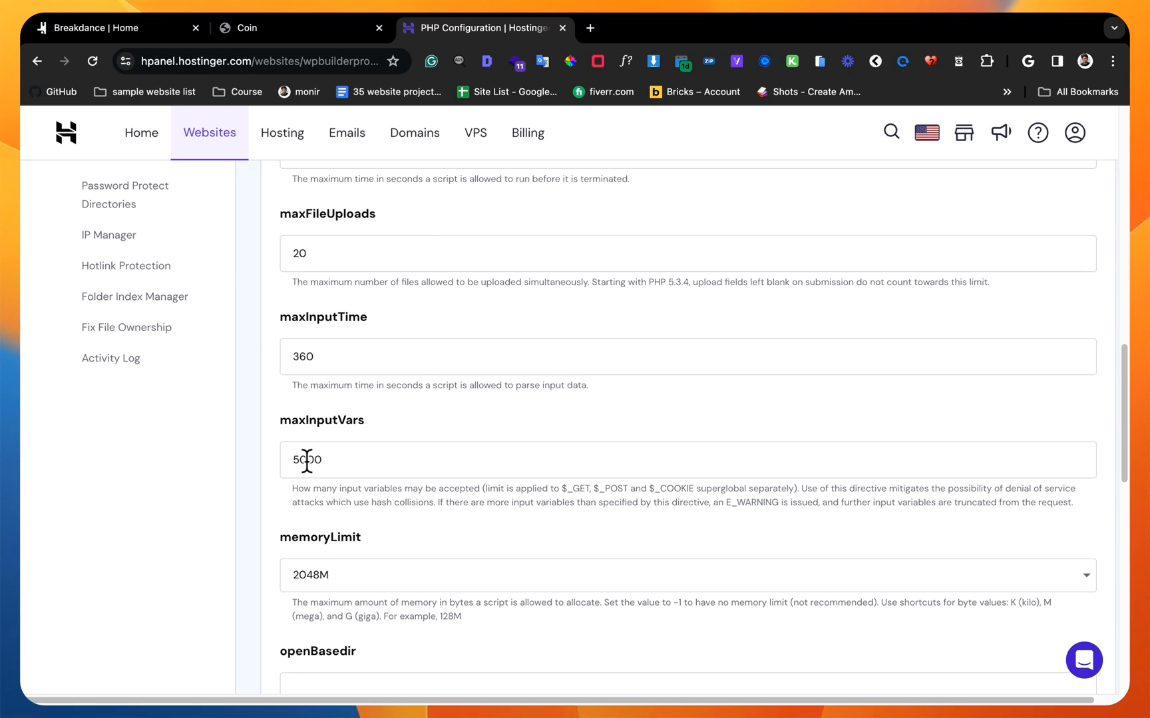
pyautogui.scroll(3)
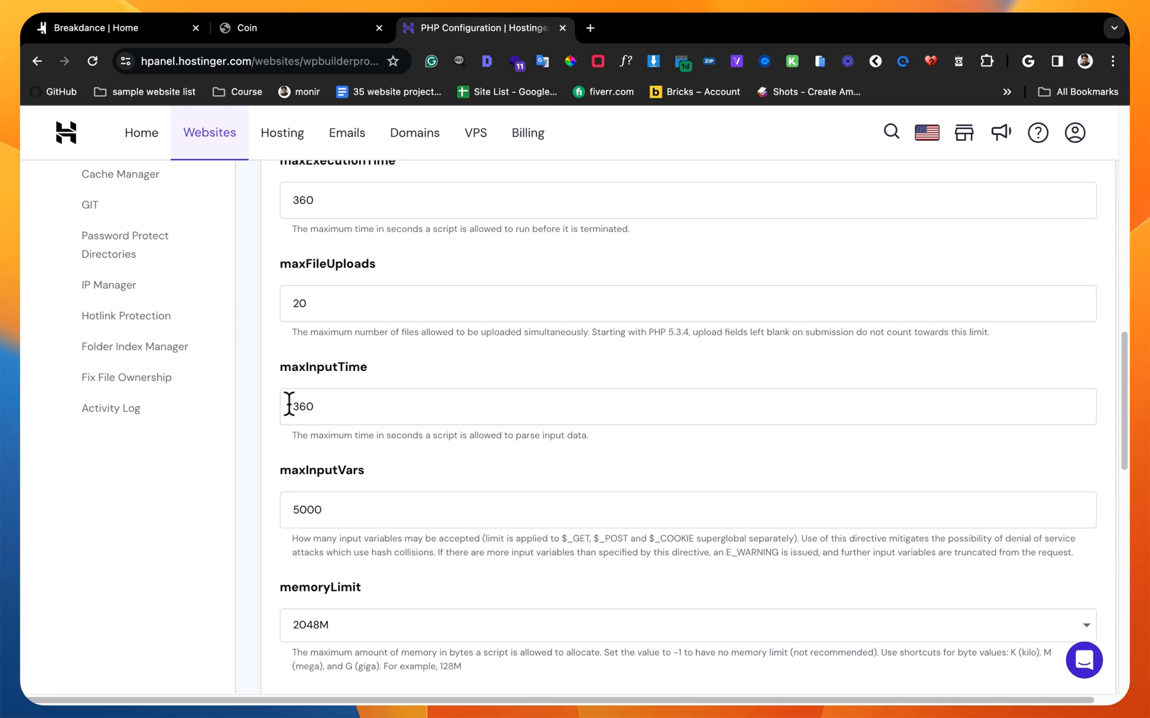
pyautogui.scroll(3)
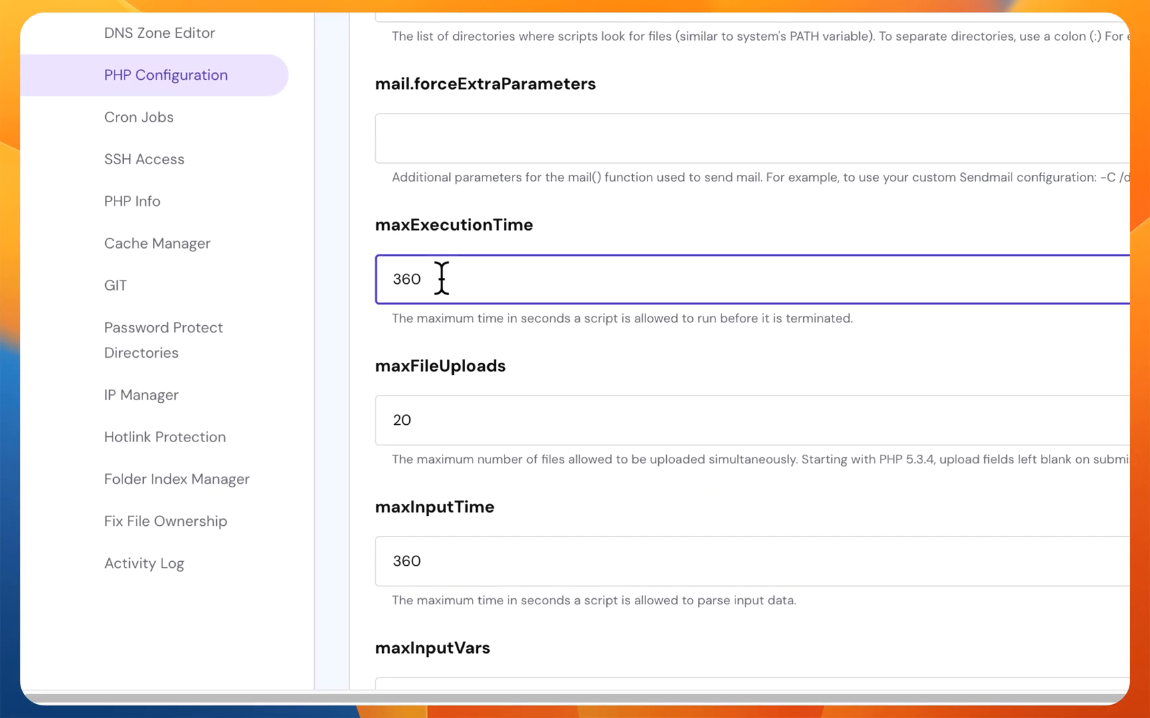
pyautogui.scroll(3)
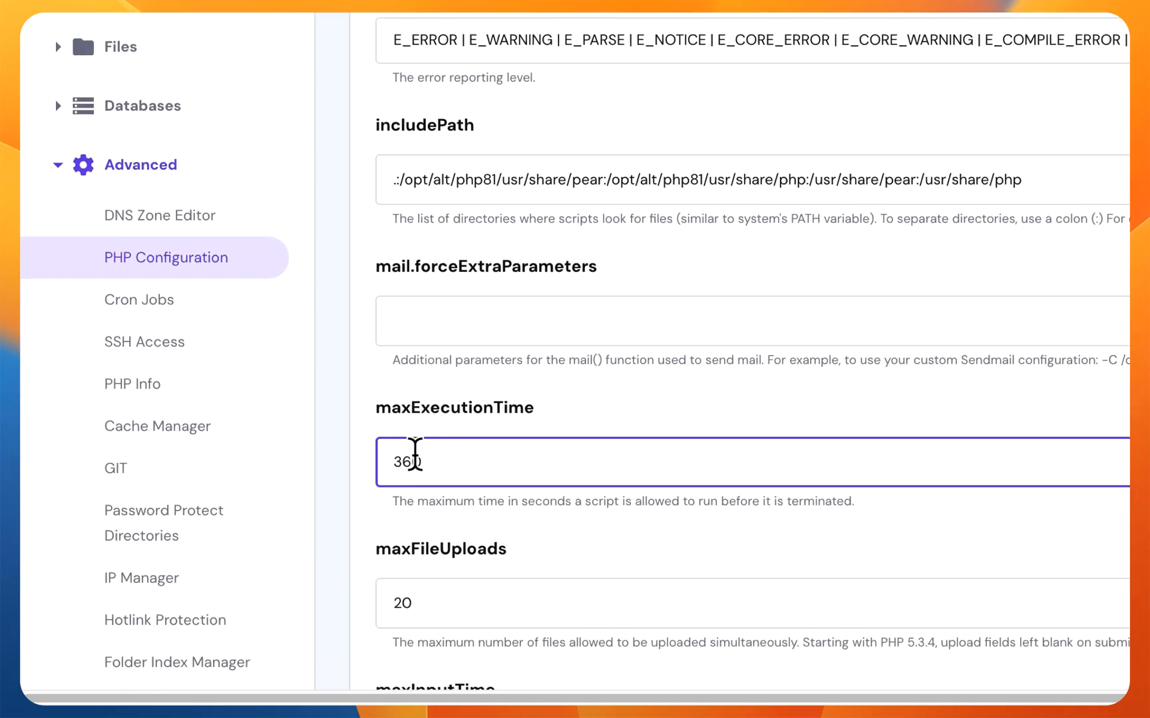
pyautogui.scroll(-3)
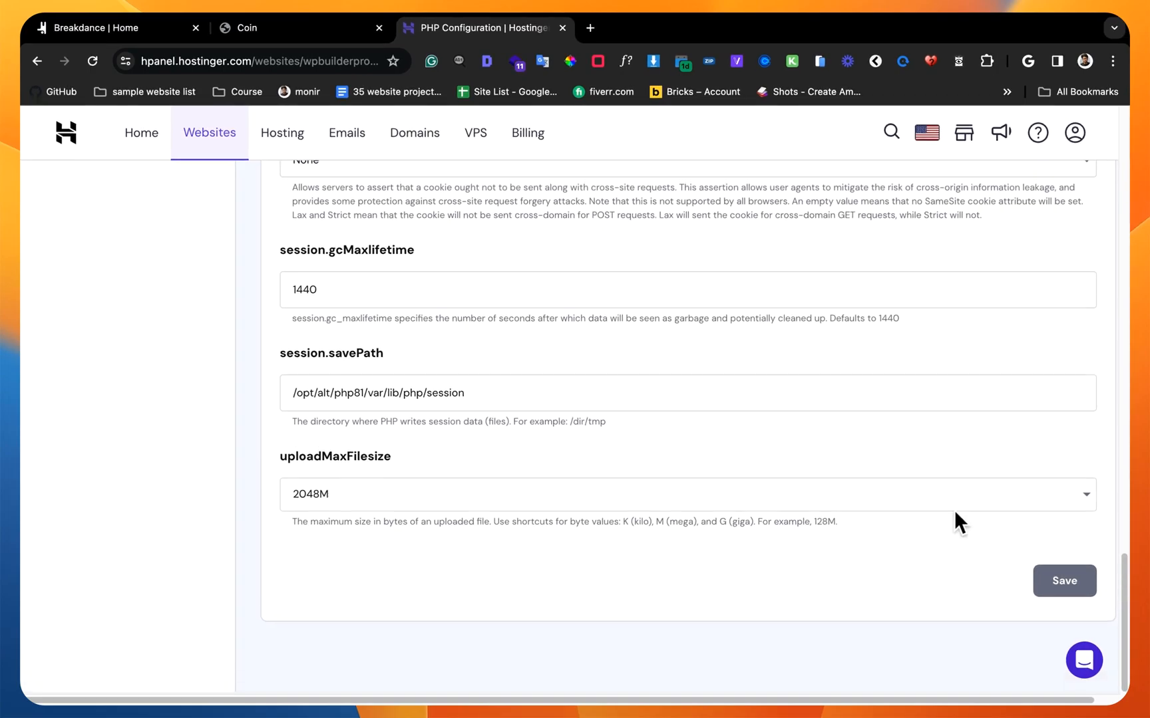
pyautogui.scroll(3)
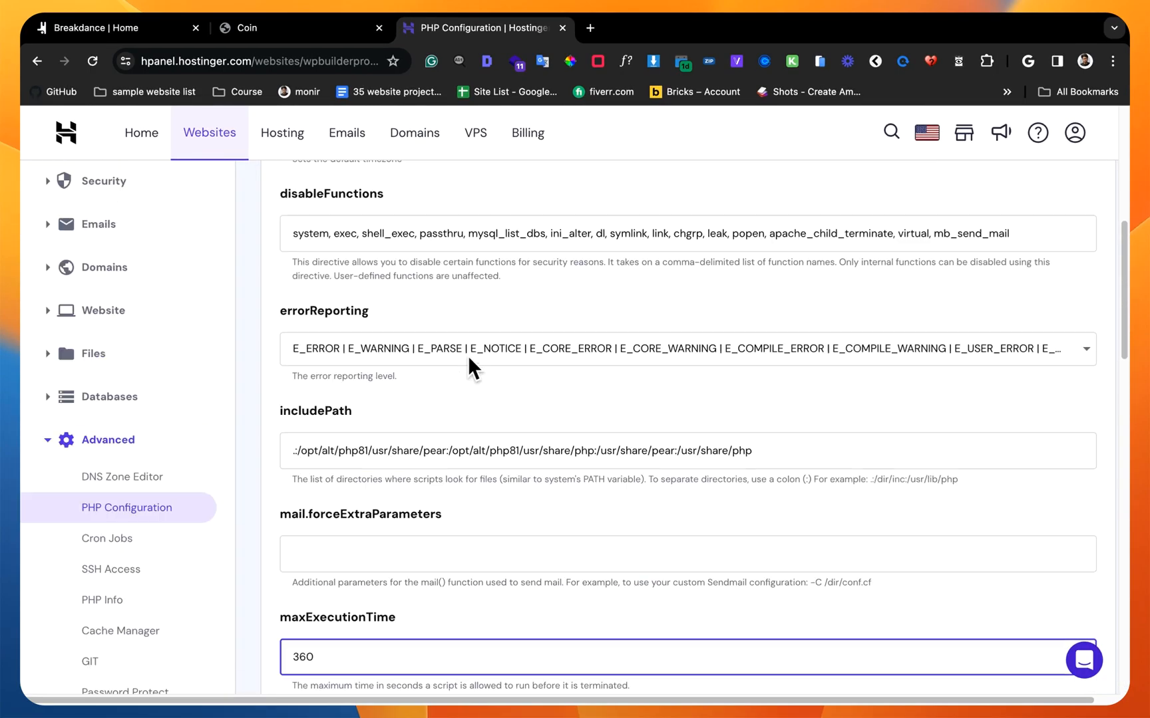
pyautogui.scroll(-3)
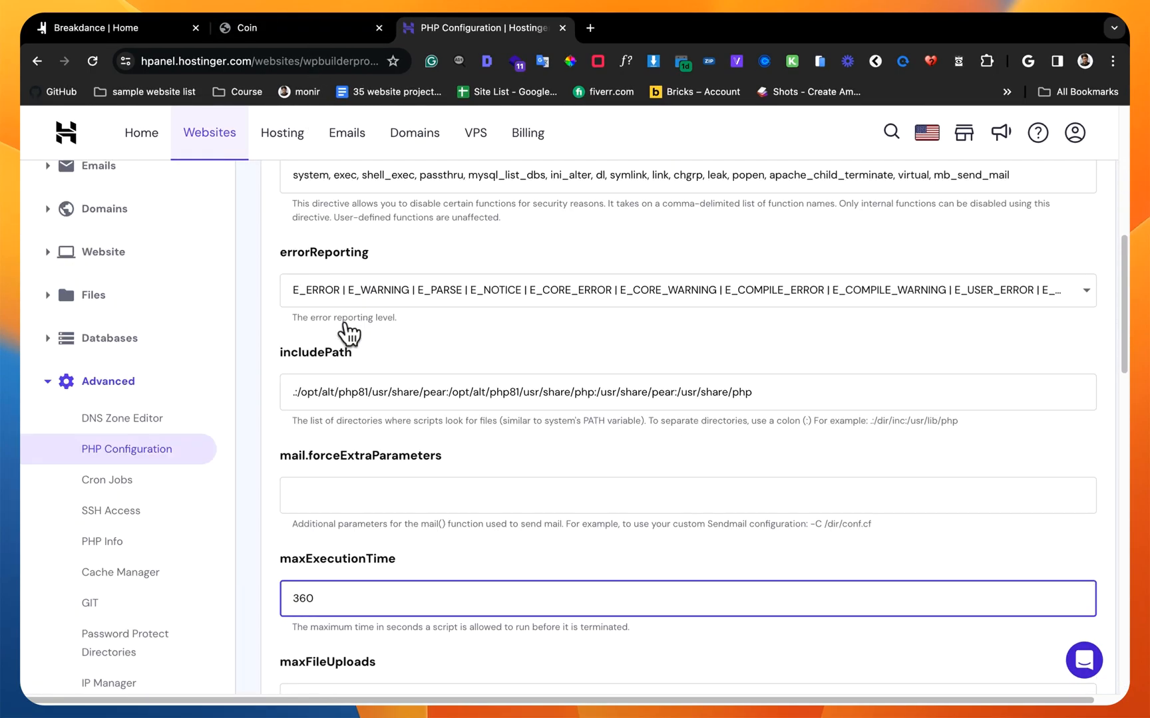
pyautogui.scroll(-3)
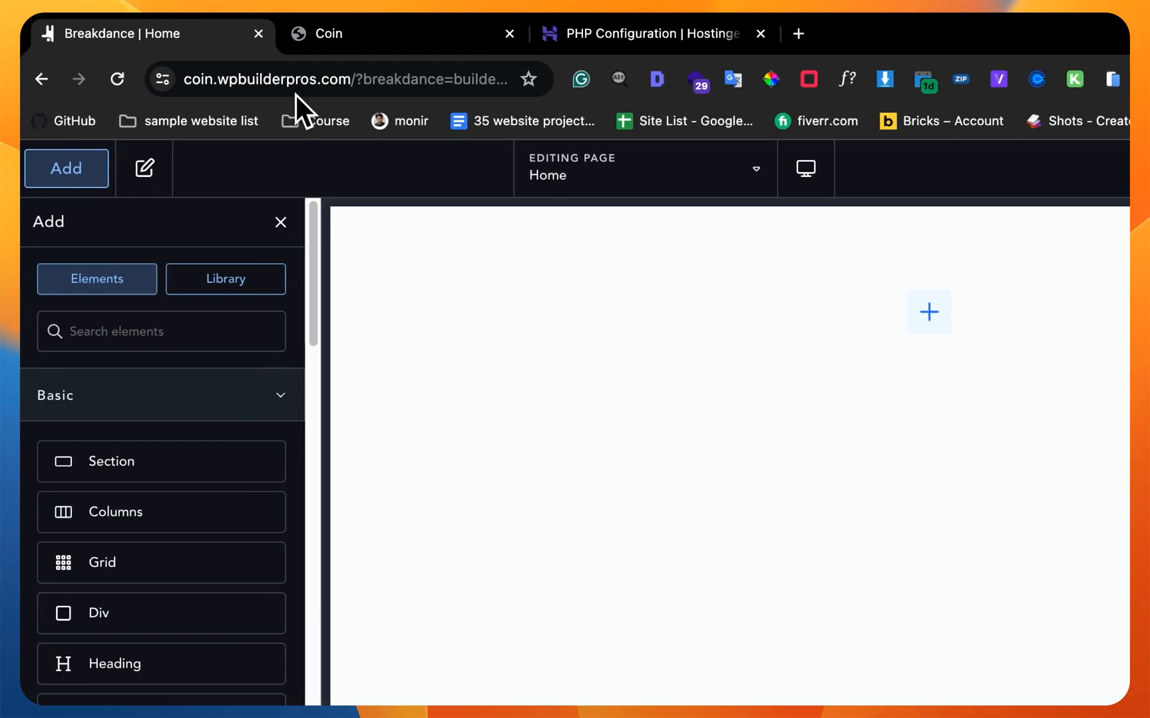
# Step: Show Breakdance's more-options menu with Global Settings, Preferences and Element Studio
pyautogui.click(330, 34)
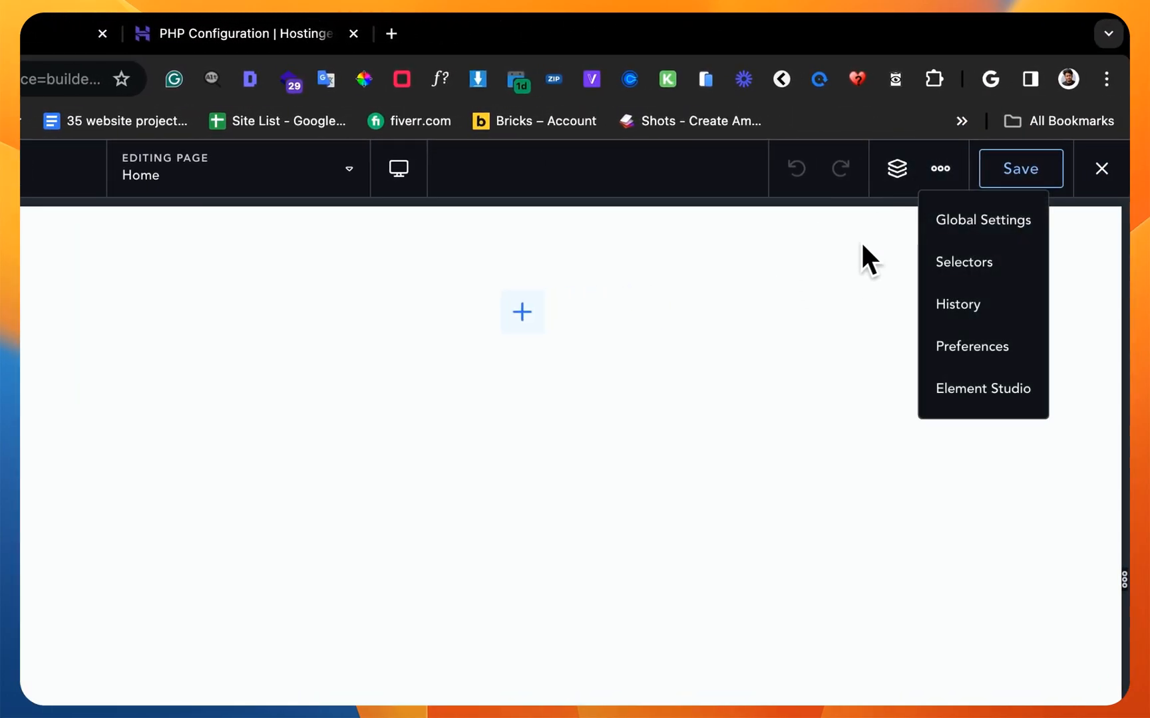
pyautogui.moveTo(29, 55)
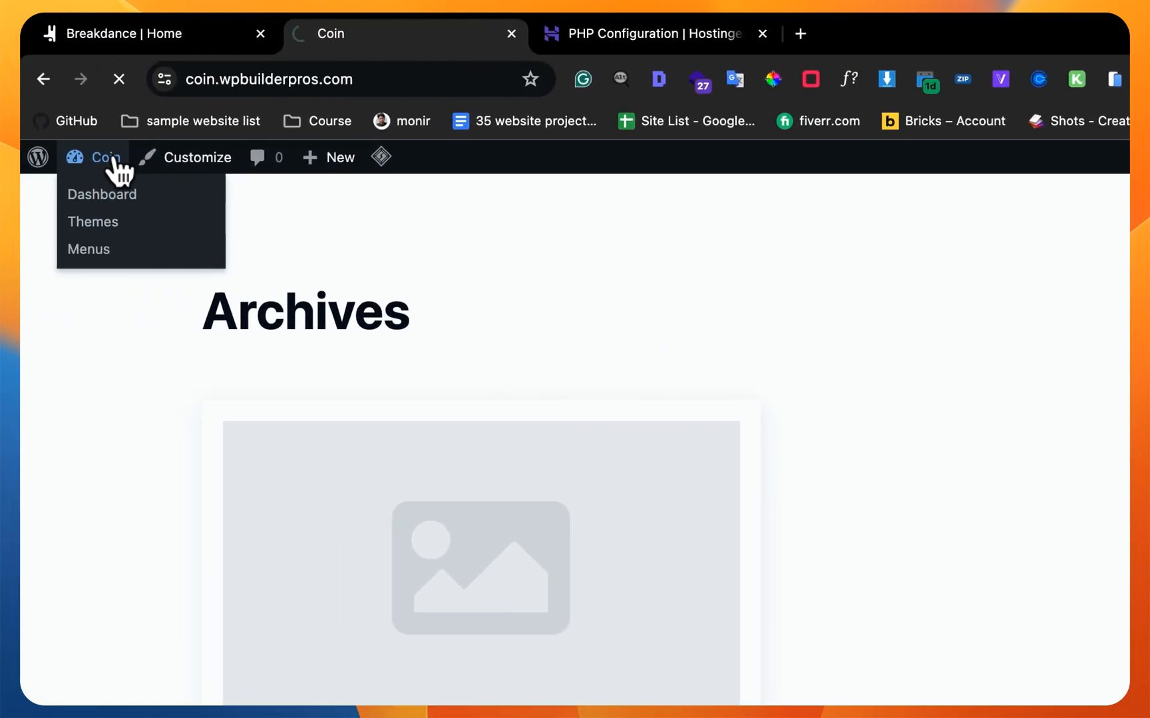
# Step: Set permalinks to the Post name structure, save, and go to Breakdance's settings
pyautogui.click(101, 194)
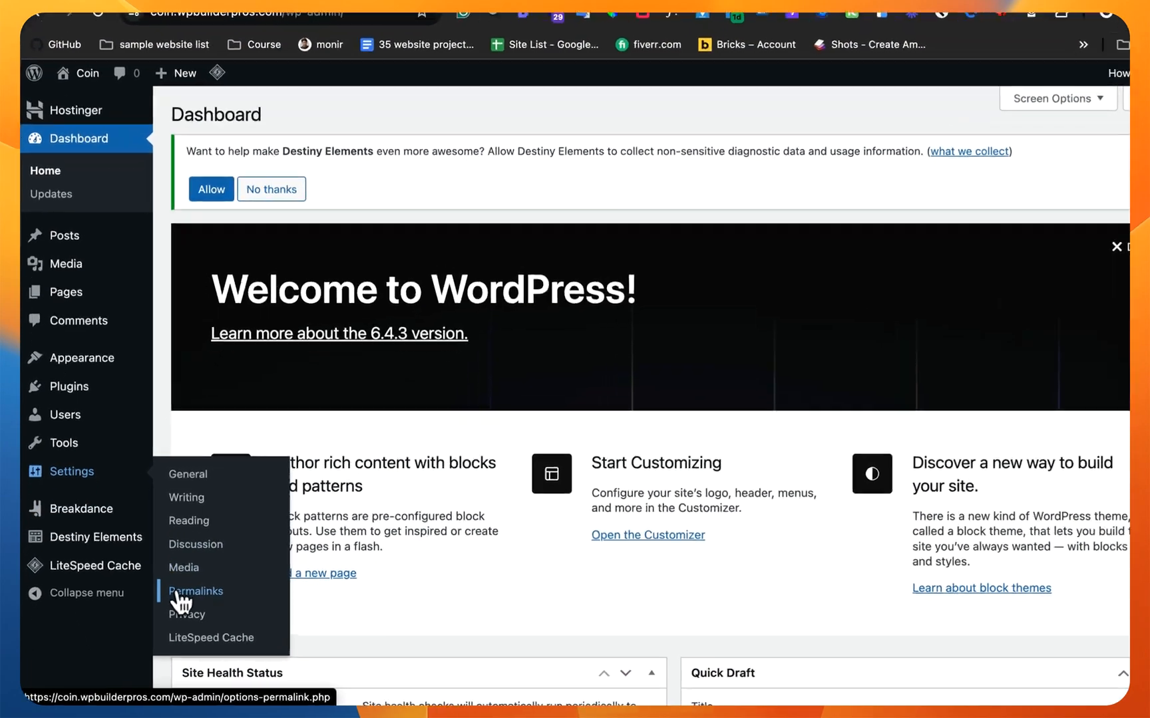
pyautogui.click(195, 591)
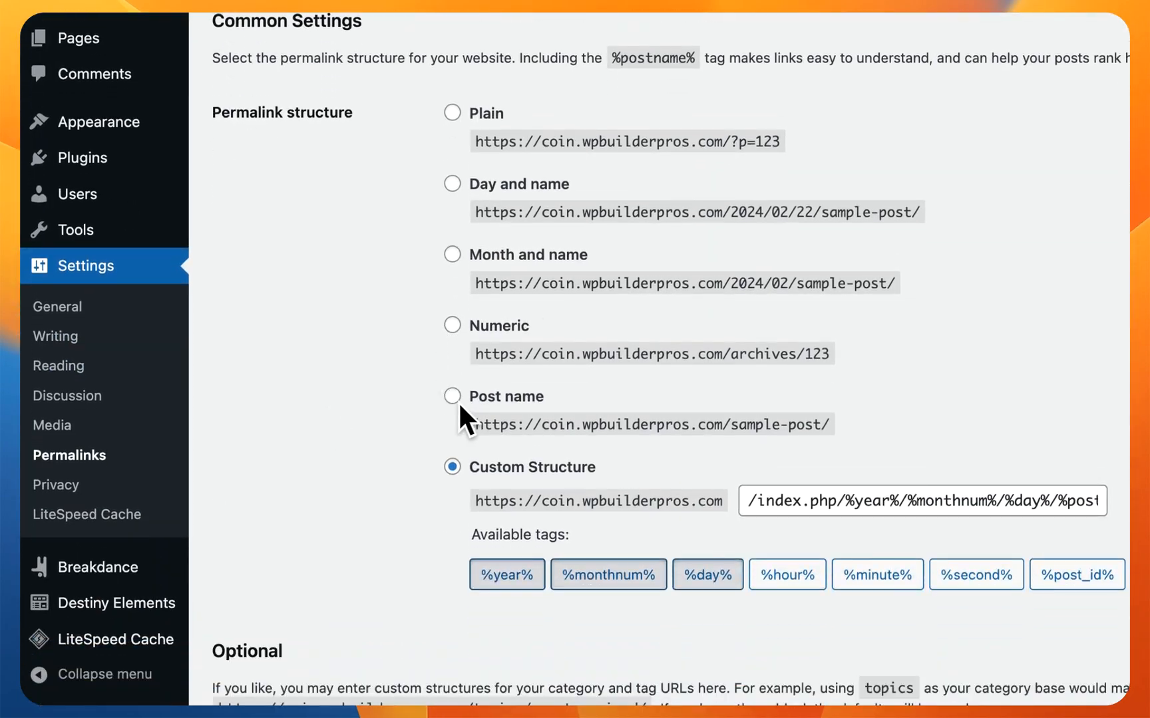
pyautogui.click(452, 396)
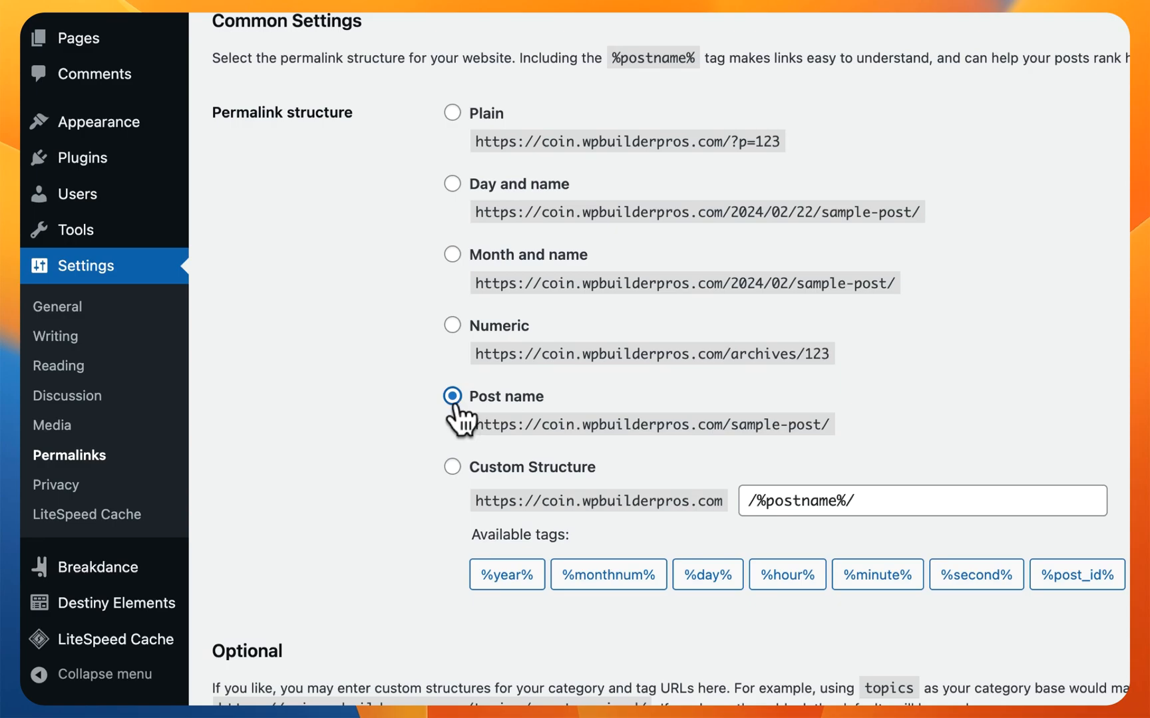
pyautogui.scroll(-3)
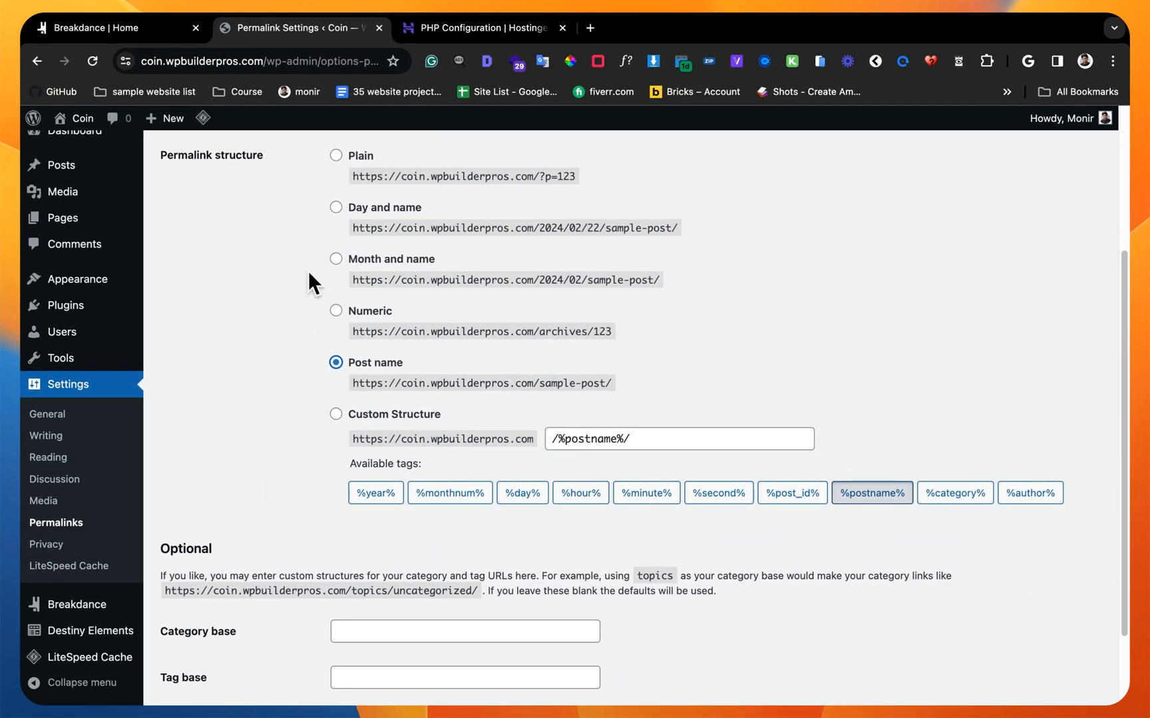
pyautogui.moveTo(350, 261)
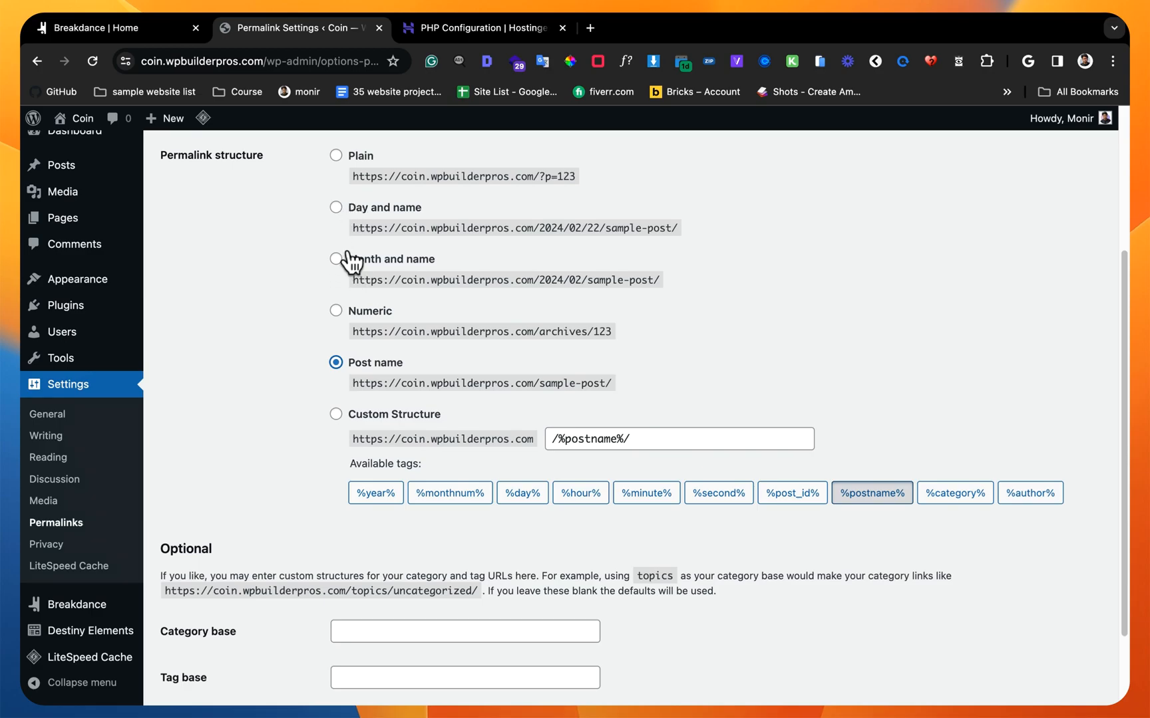
pyautogui.scroll(-3)
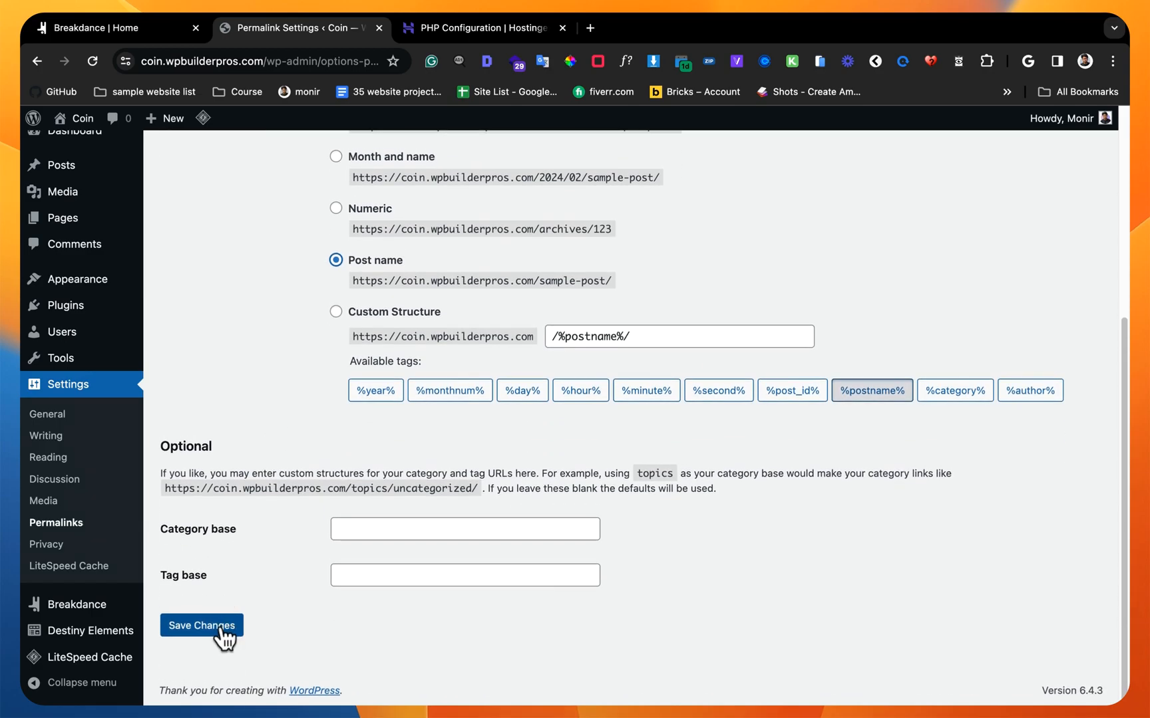
pyautogui.click(201, 625)
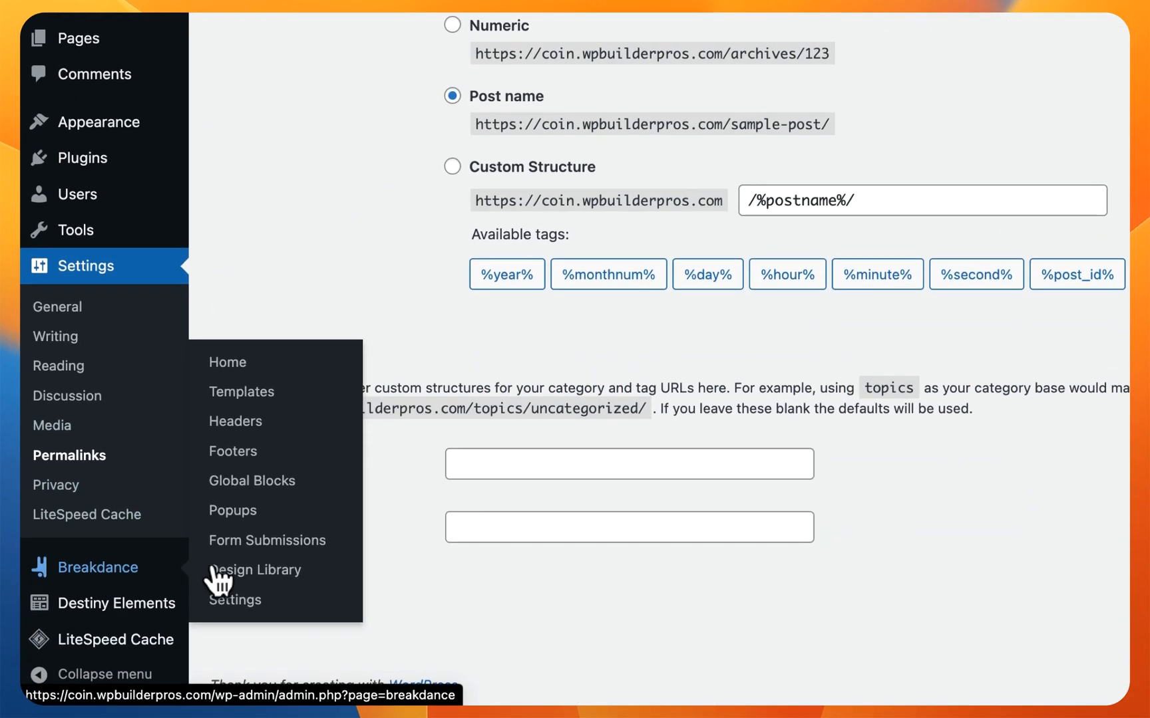
pyautogui.click(235, 599)
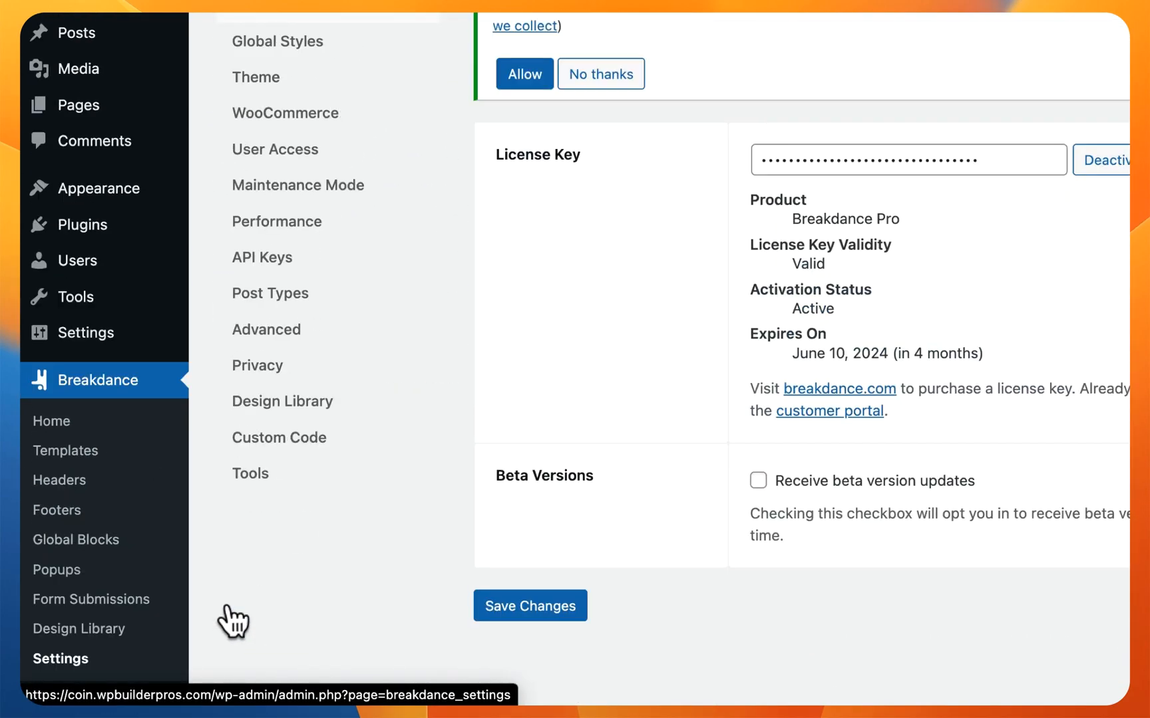
# Step: Look through Breakdance's Performance settings, leaving every option unticked
pyautogui.scroll(3)
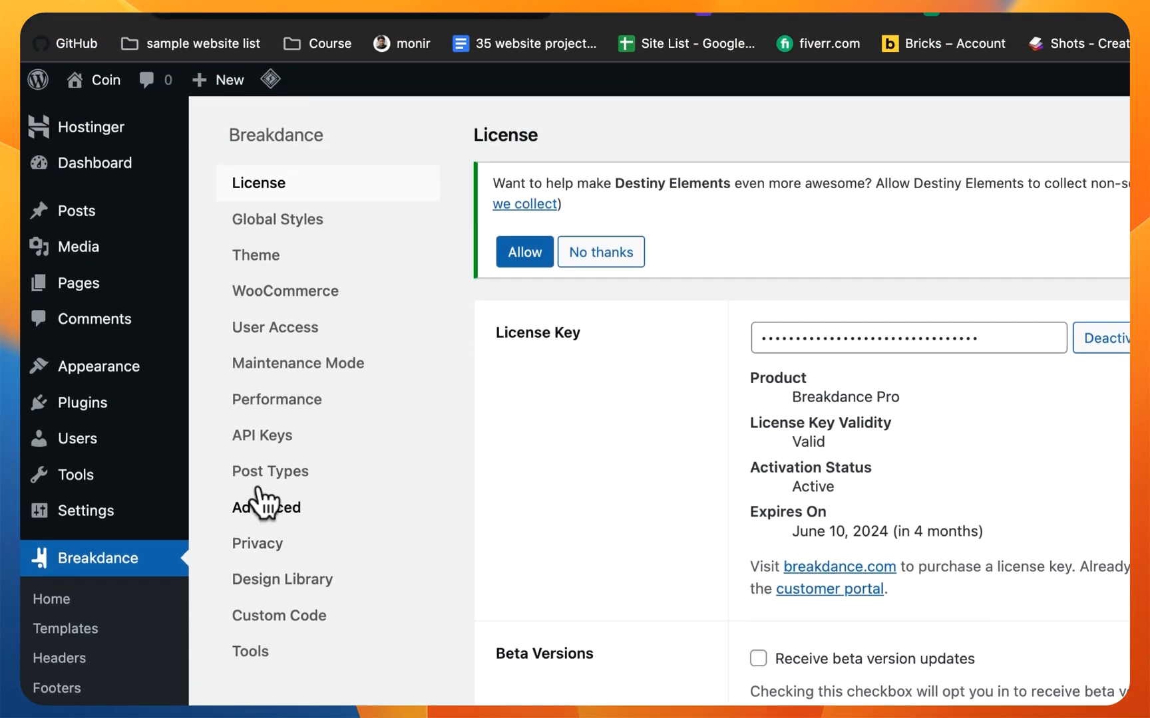
pyautogui.click(276, 400)
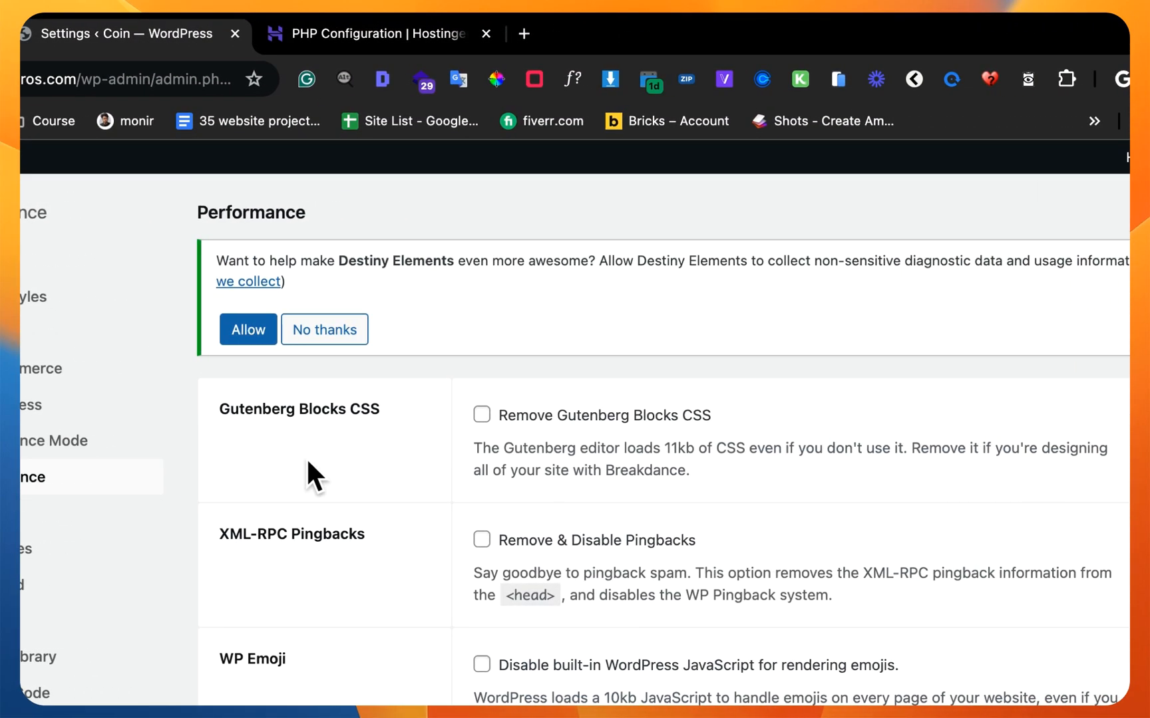
pyautogui.scroll(-3)
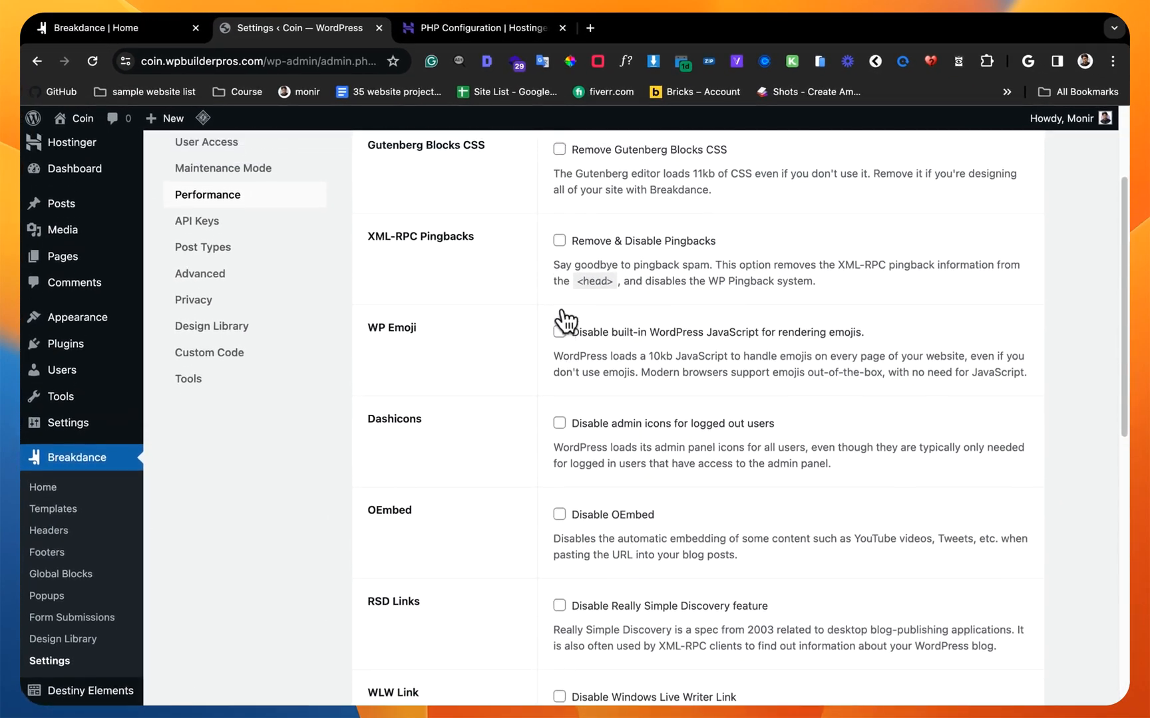
pyautogui.scroll(-3)
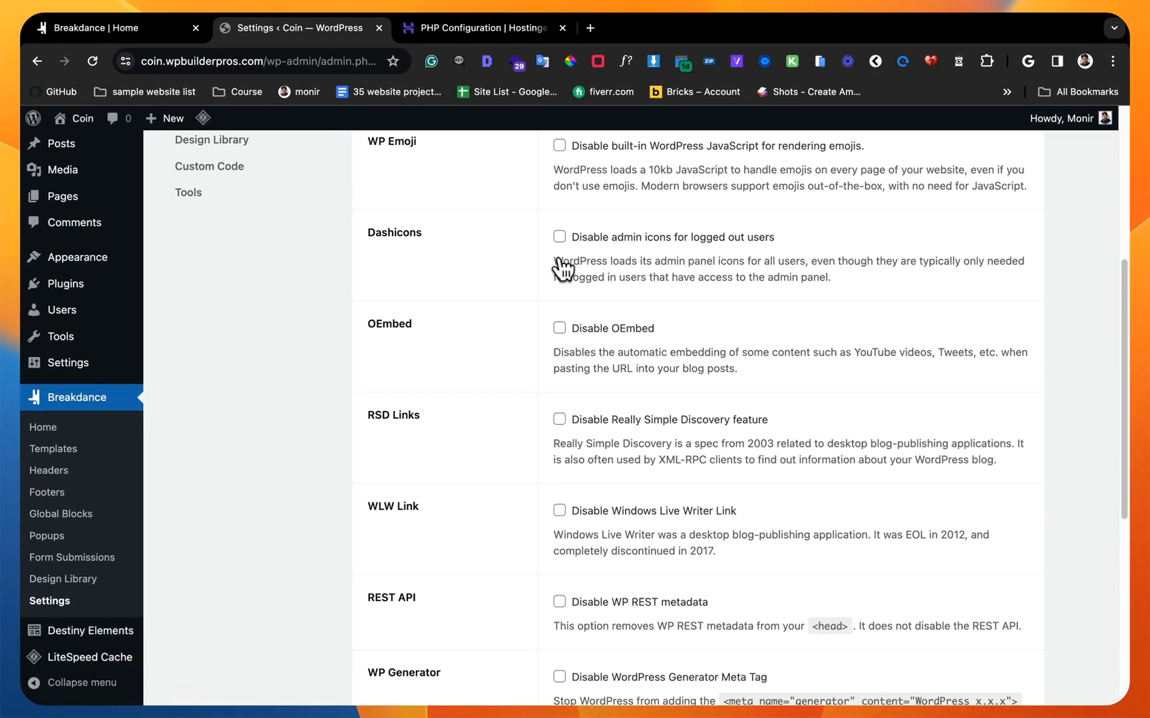
pyautogui.scroll(-3)
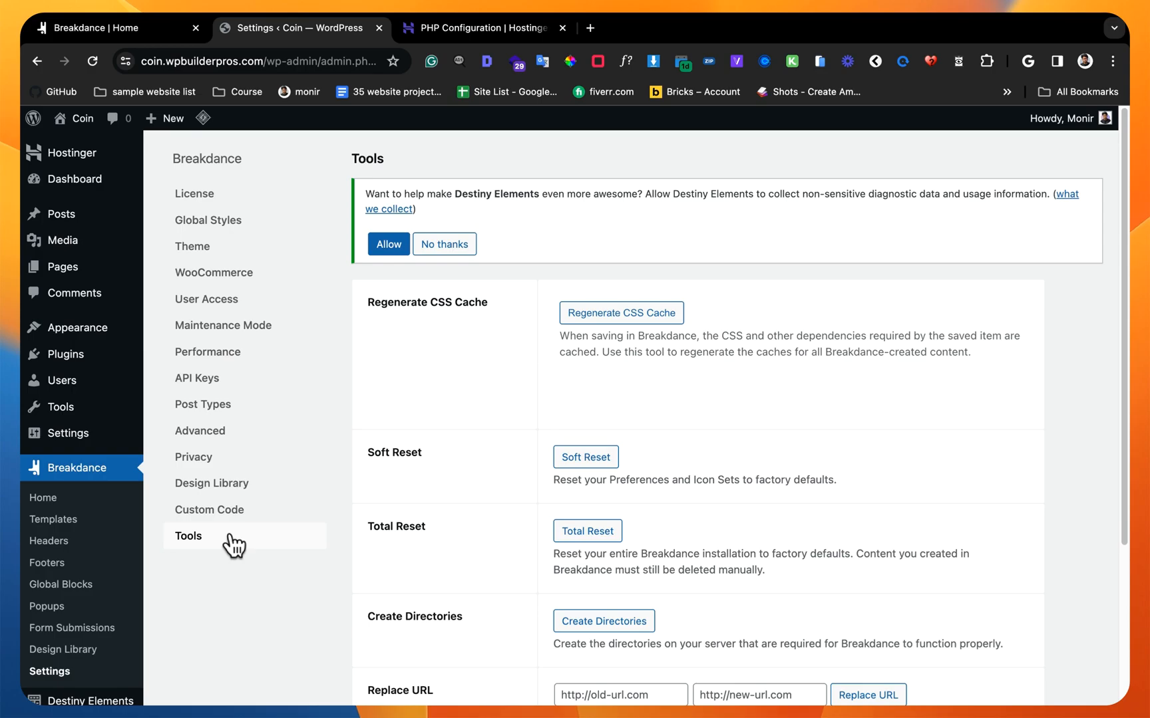
pyautogui.moveTo(561, 327)
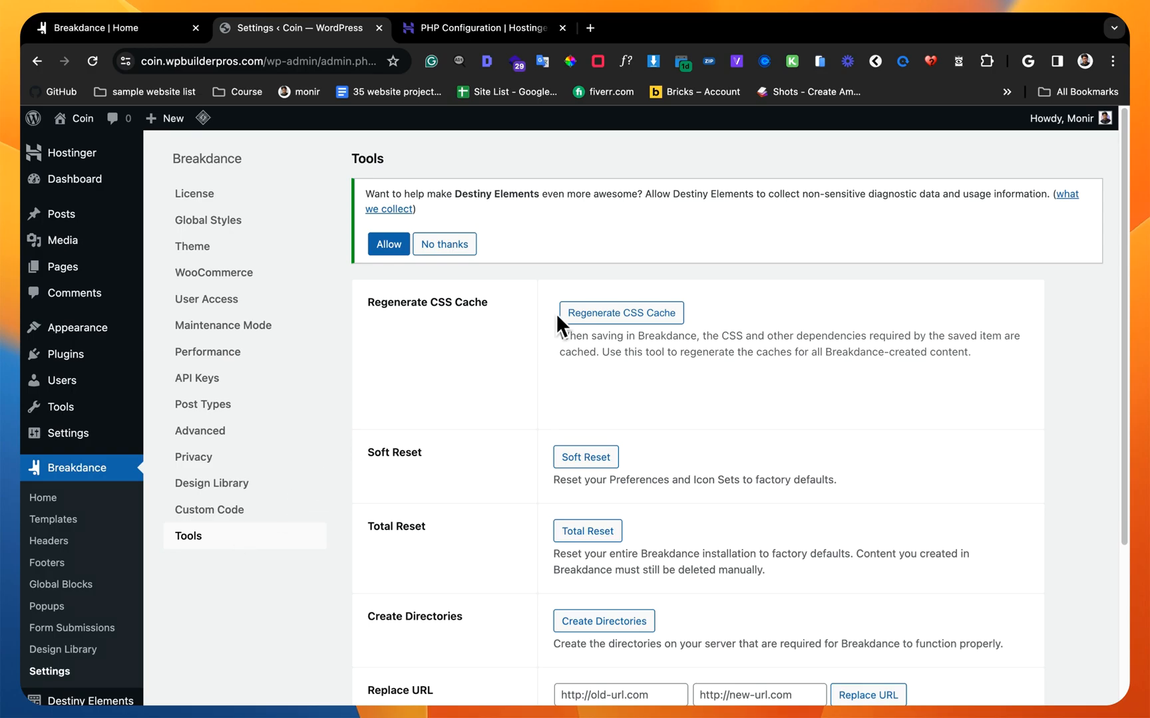
pyautogui.moveTo(619, 314)
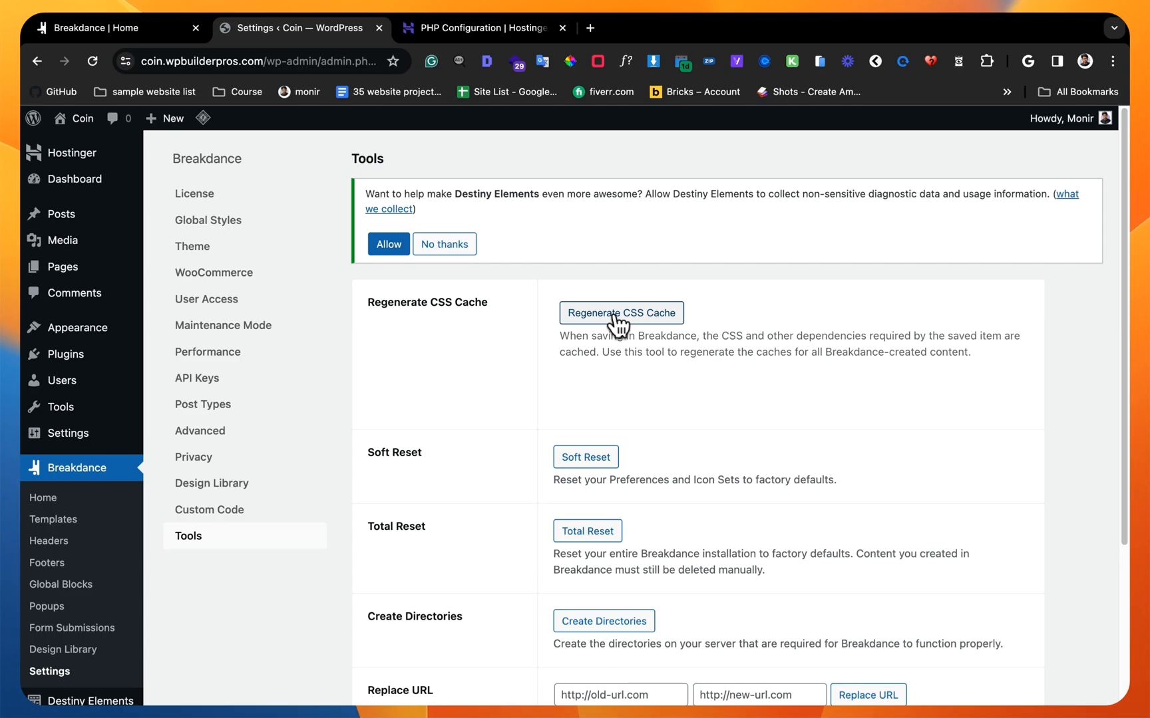
# Step: Regenerate the Breakdance CSS cache for all posts and review the Tools page options
pyautogui.click(620, 314)
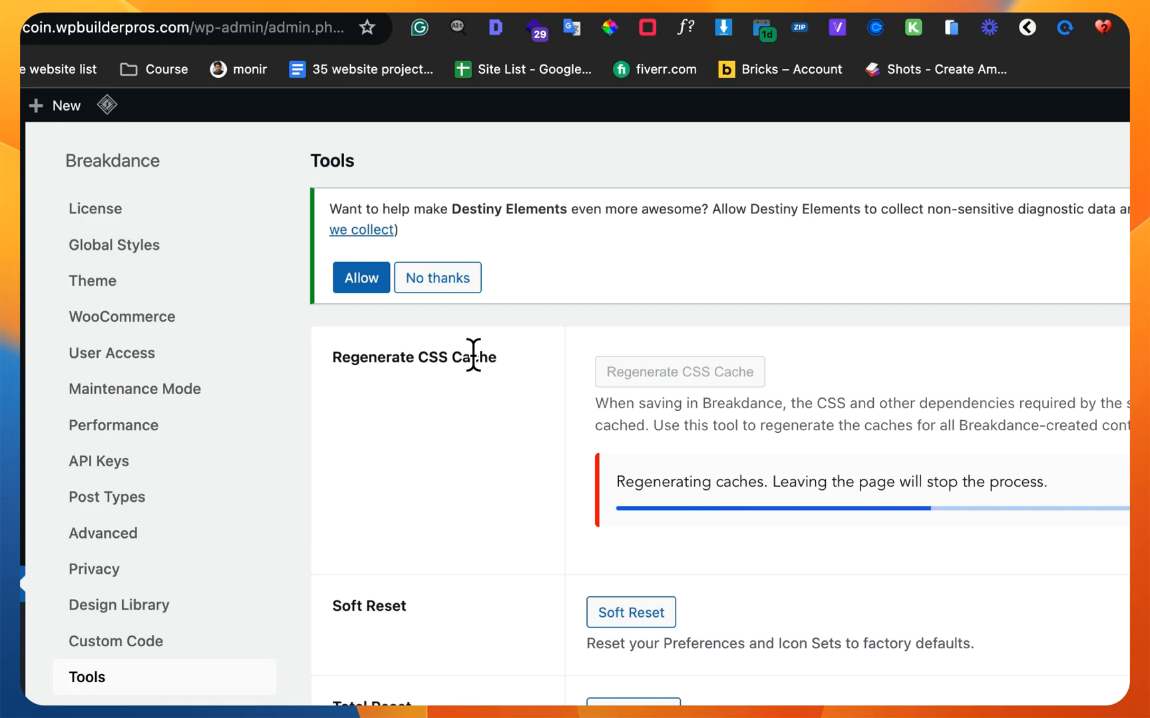
pyautogui.scroll(-3)
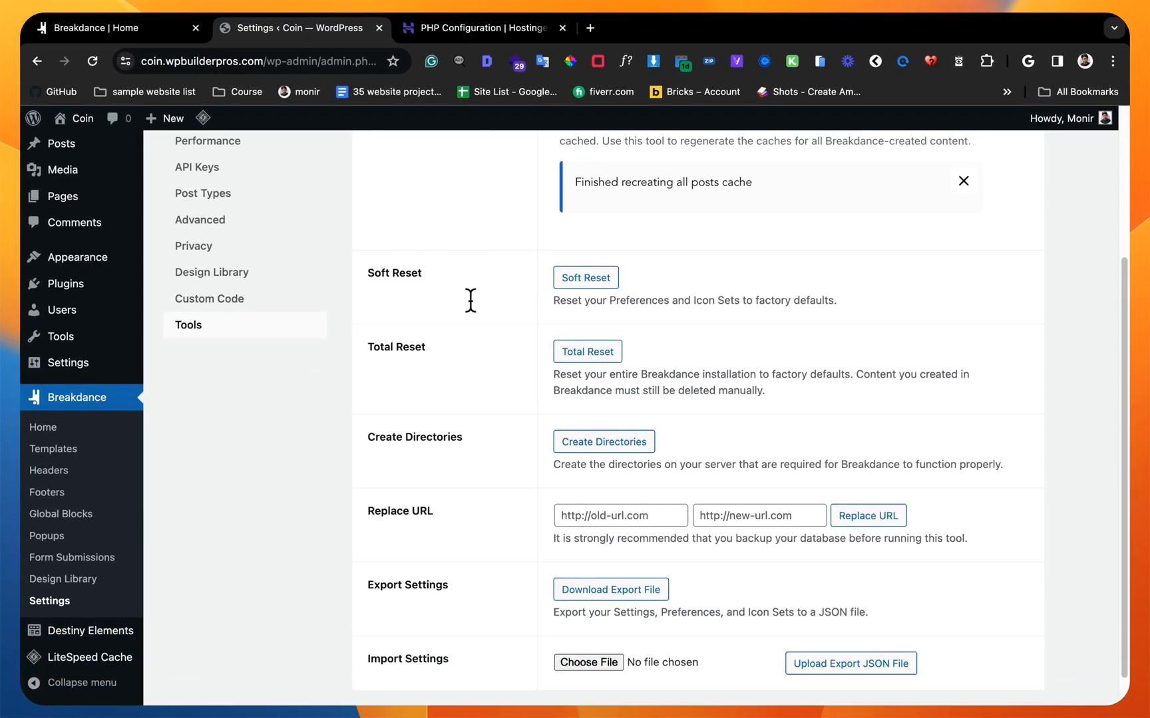
pyautogui.scroll(3)
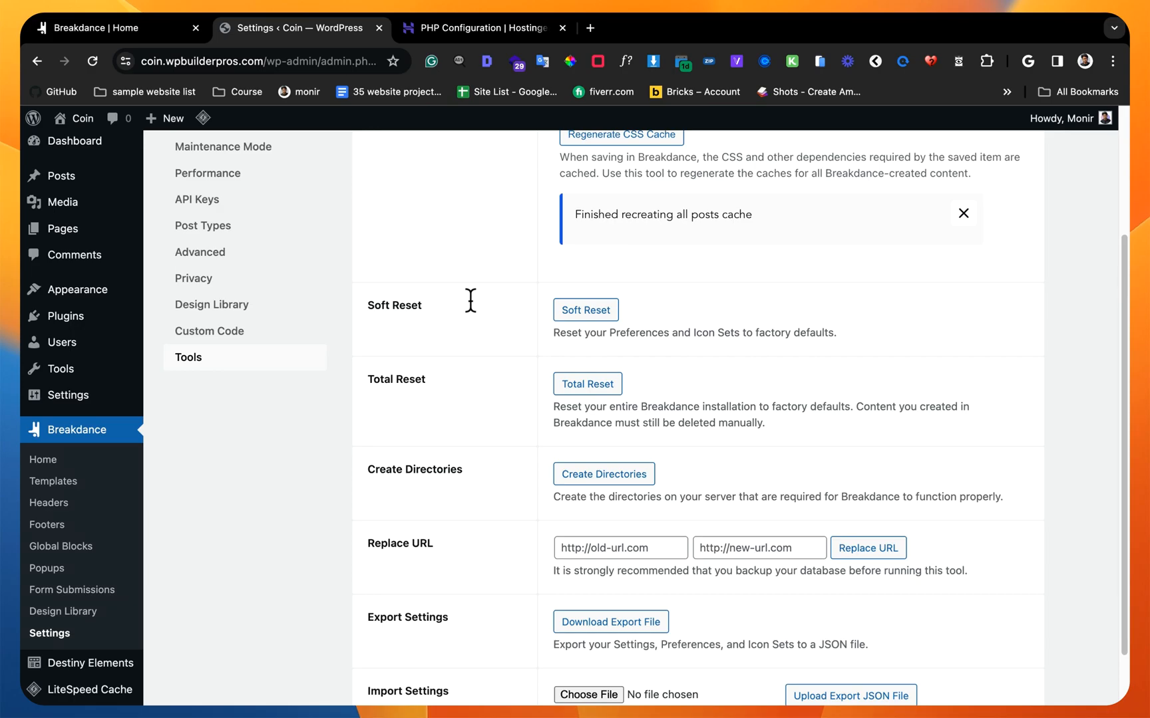
pyautogui.scroll(3)
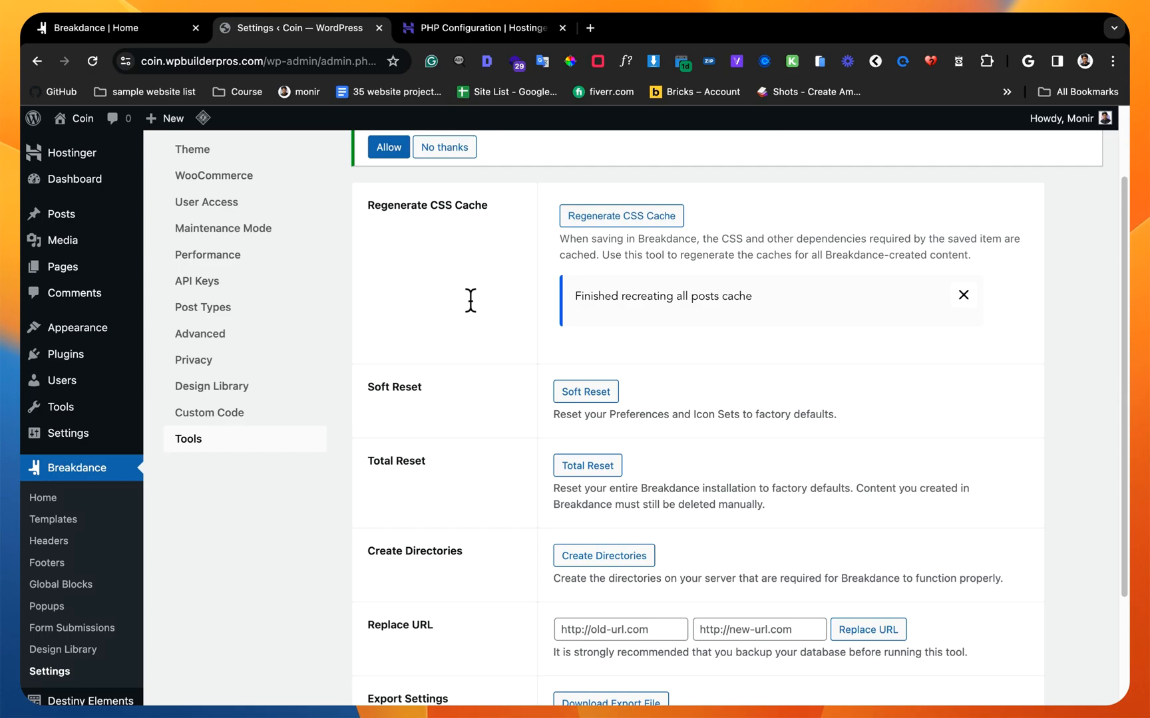
pyautogui.scroll(-3)
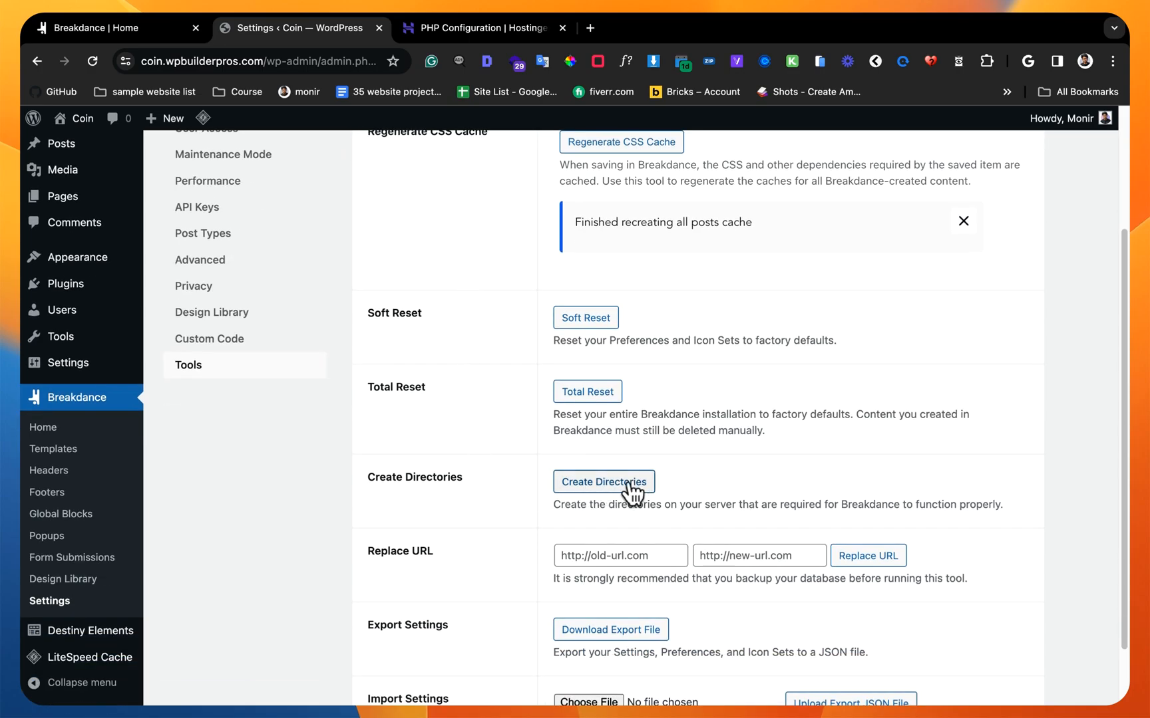
pyautogui.scroll(3)
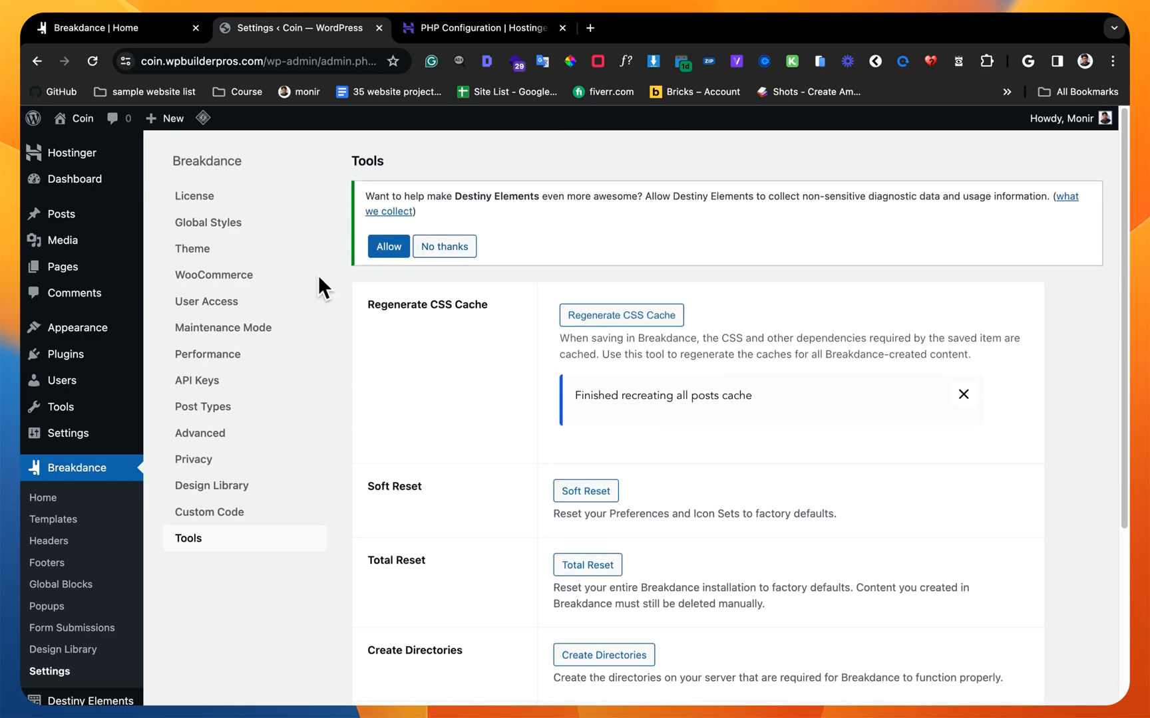
pyautogui.scroll(-3)
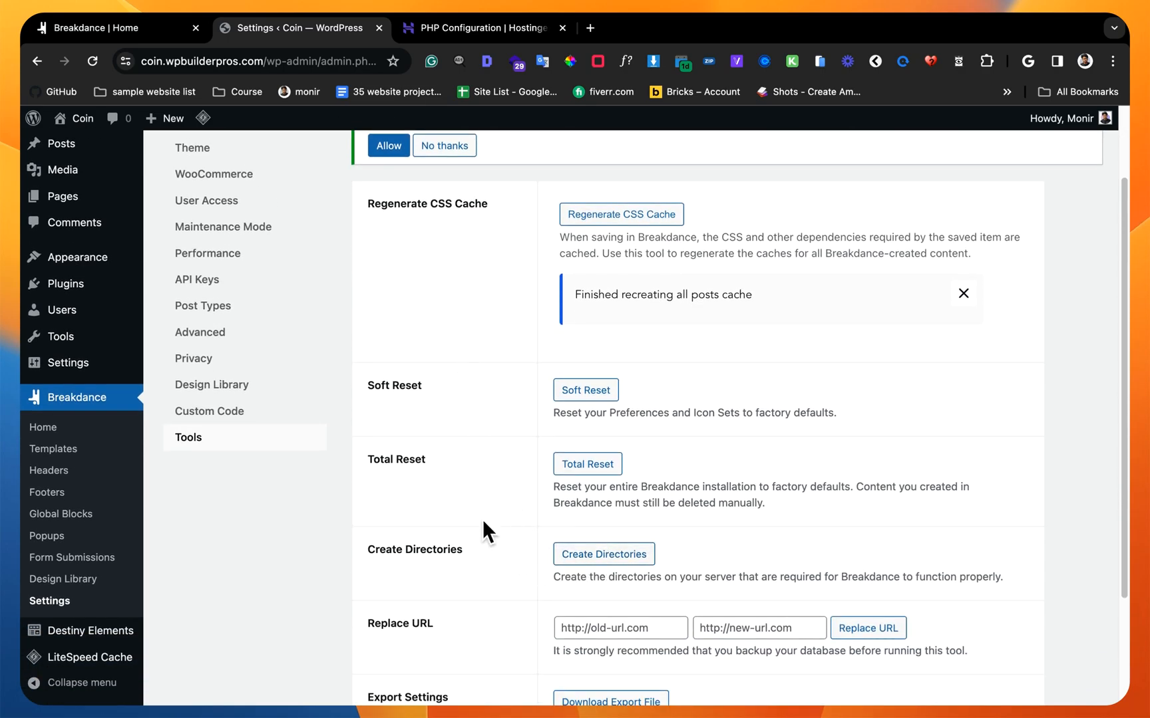
pyautogui.scroll(3)
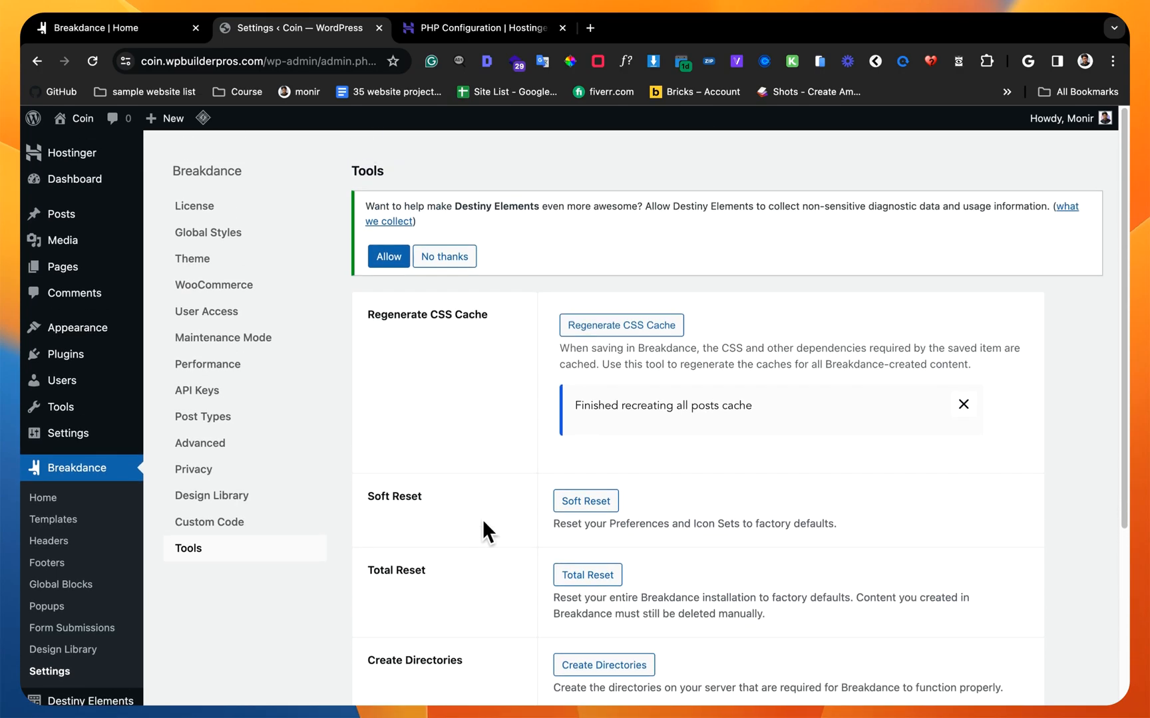
pyautogui.scroll(3)
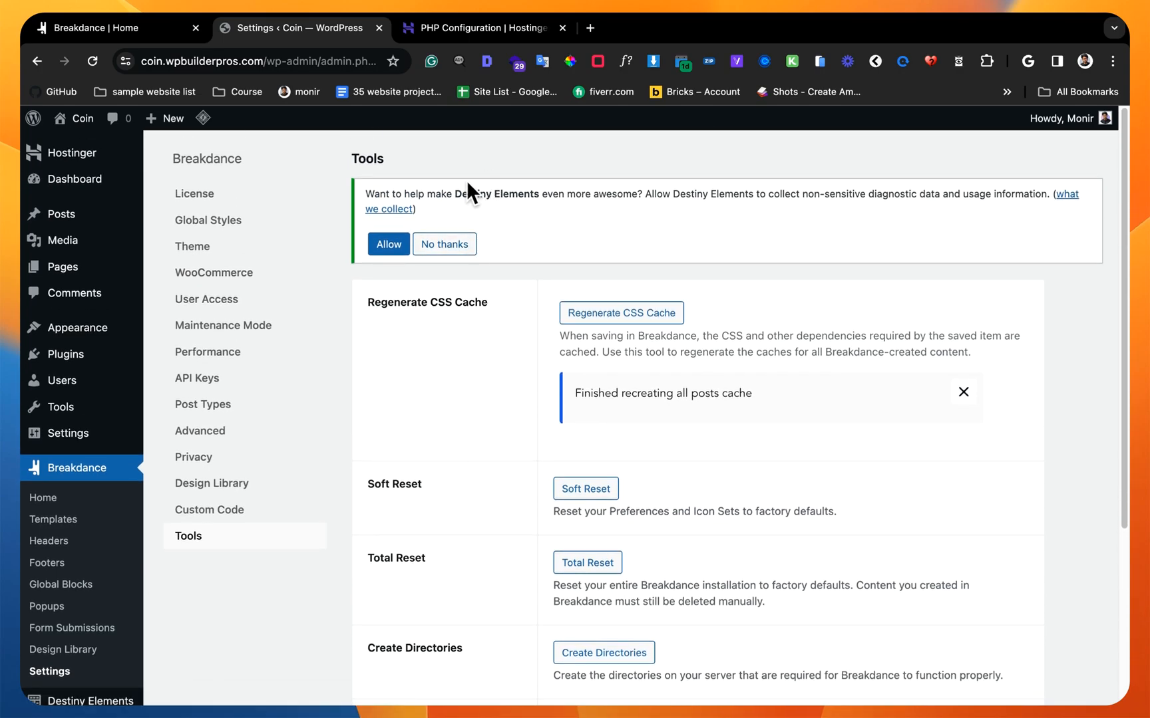
pyautogui.moveTo(447, 197)
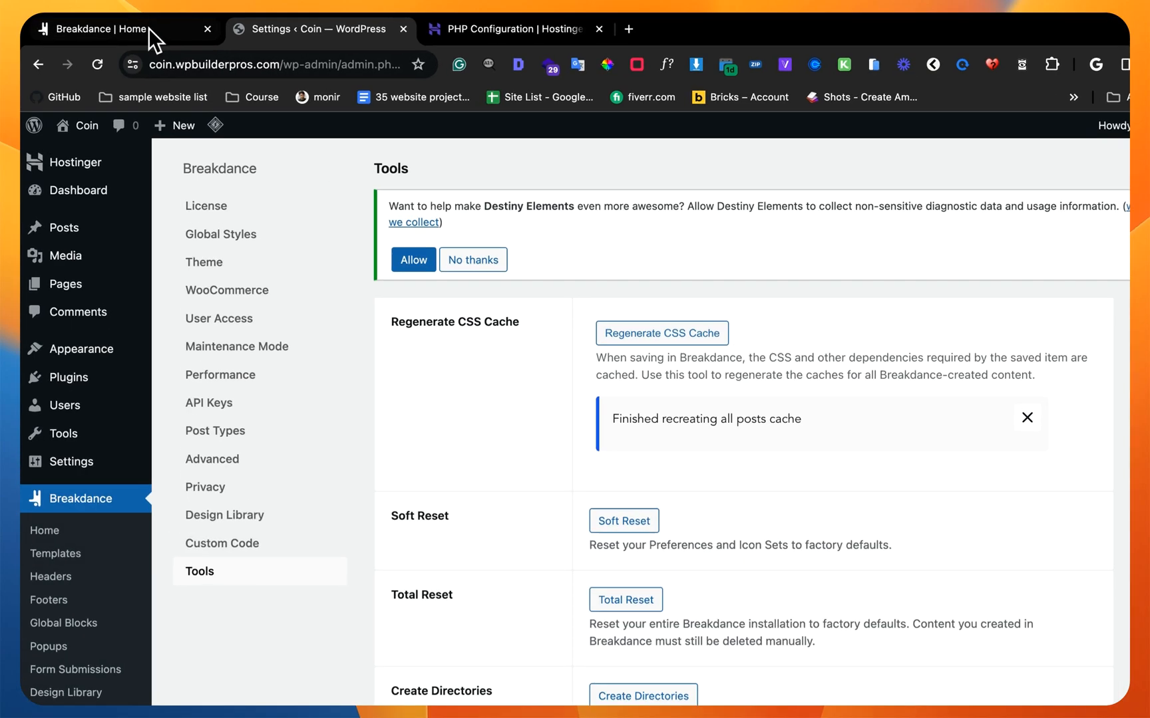
# Step: Turn off Prefer TinyMCE For Rich Text in Breakdance Preferences, rechecking it before closing
pyautogui.click(941, 168)
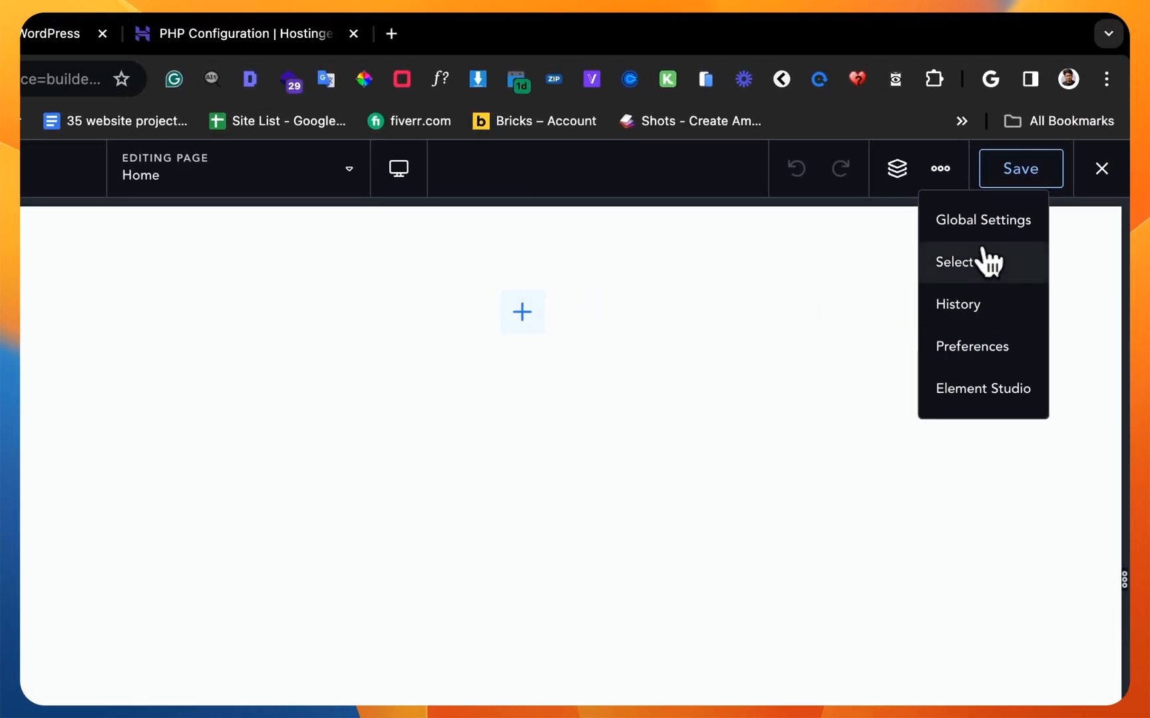
pyautogui.click(971, 346)
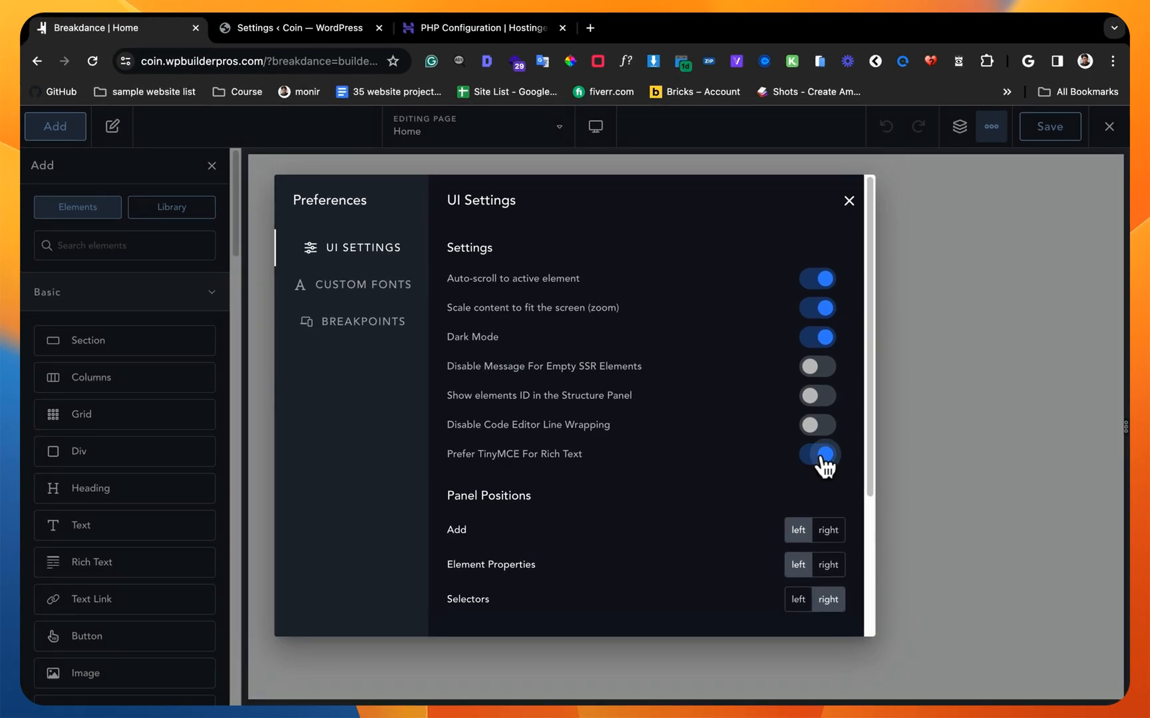
pyautogui.click(817, 453)
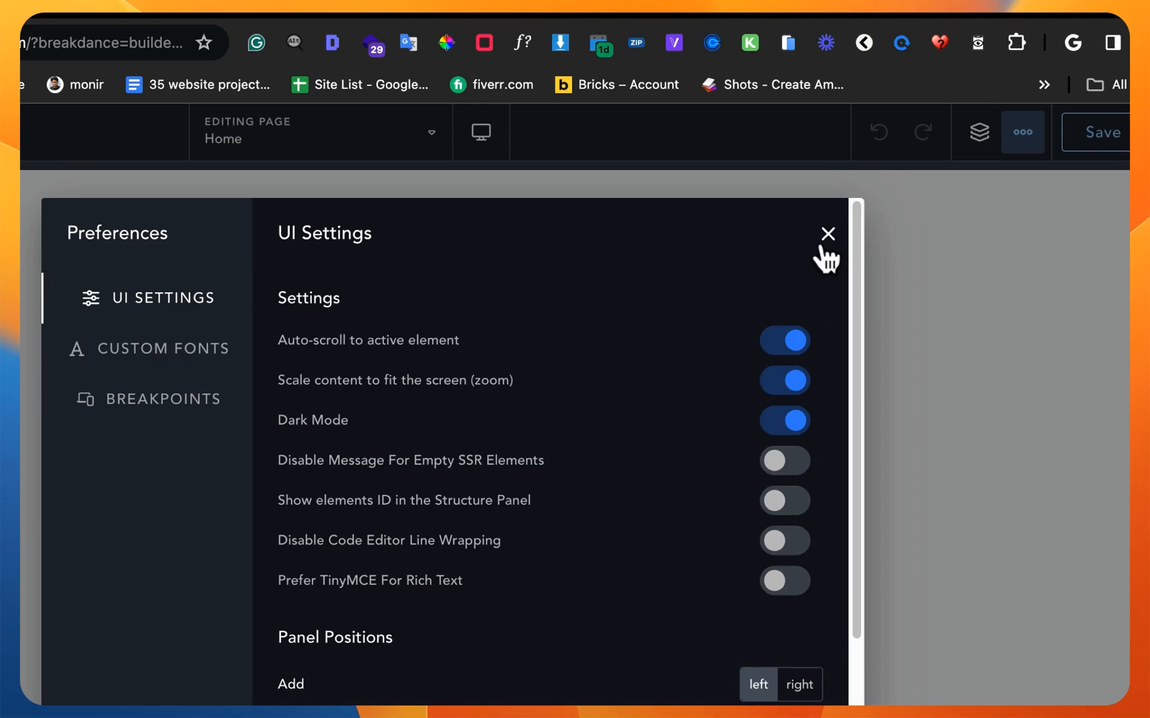
pyautogui.click(827, 234)
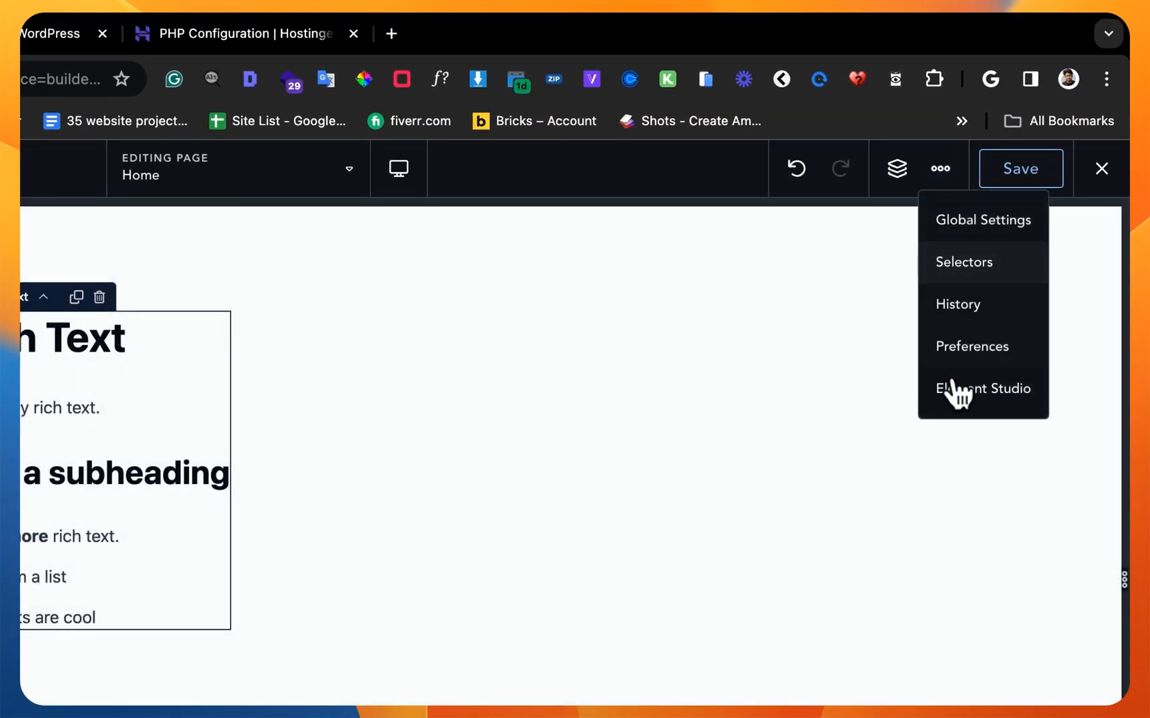
pyautogui.click(972, 346)
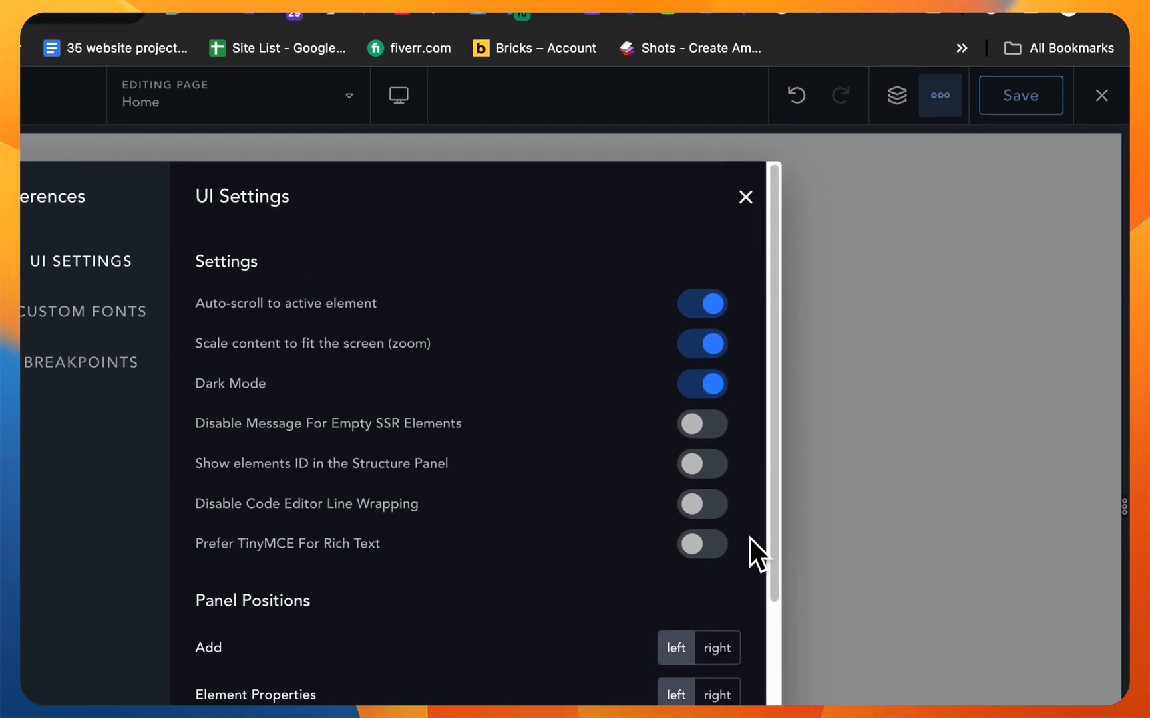
pyautogui.click(744, 197)
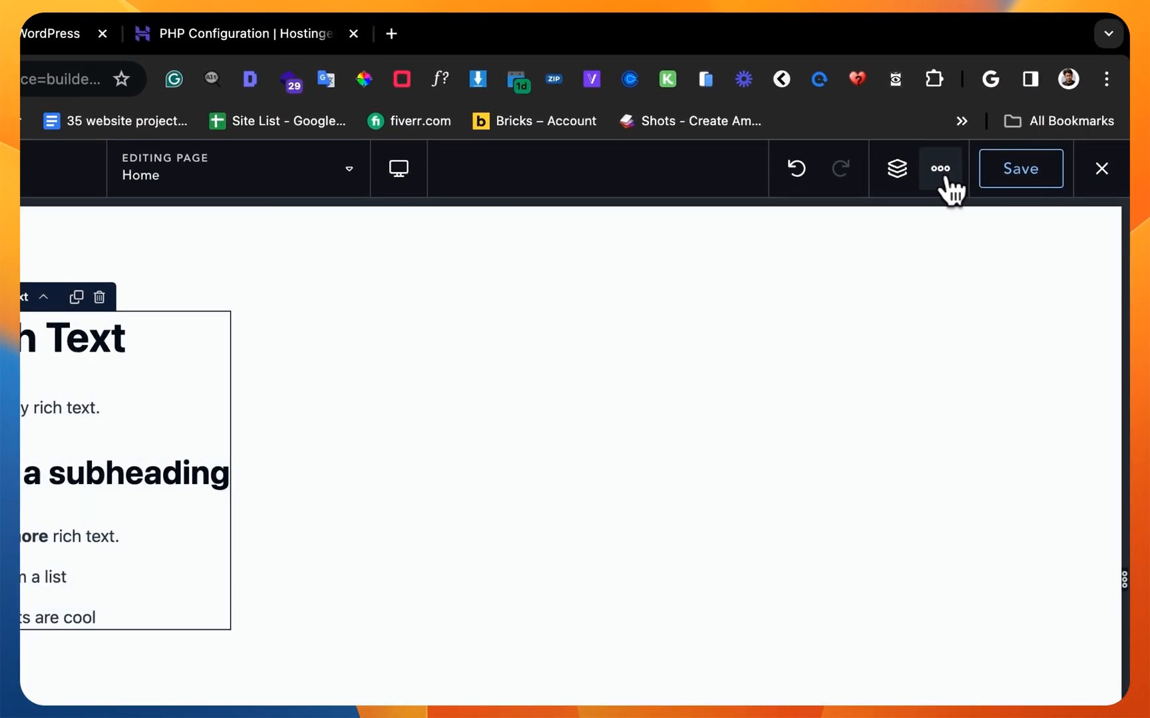
pyautogui.click(941, 167)
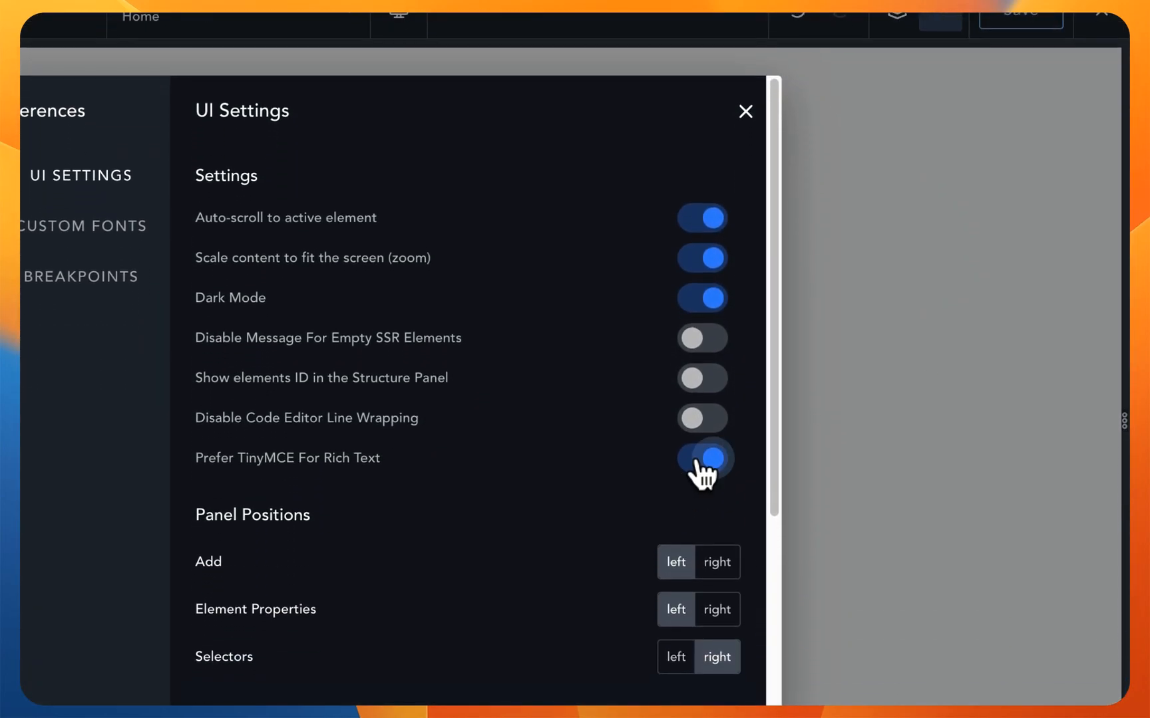
pyautogui.click(700, 457)
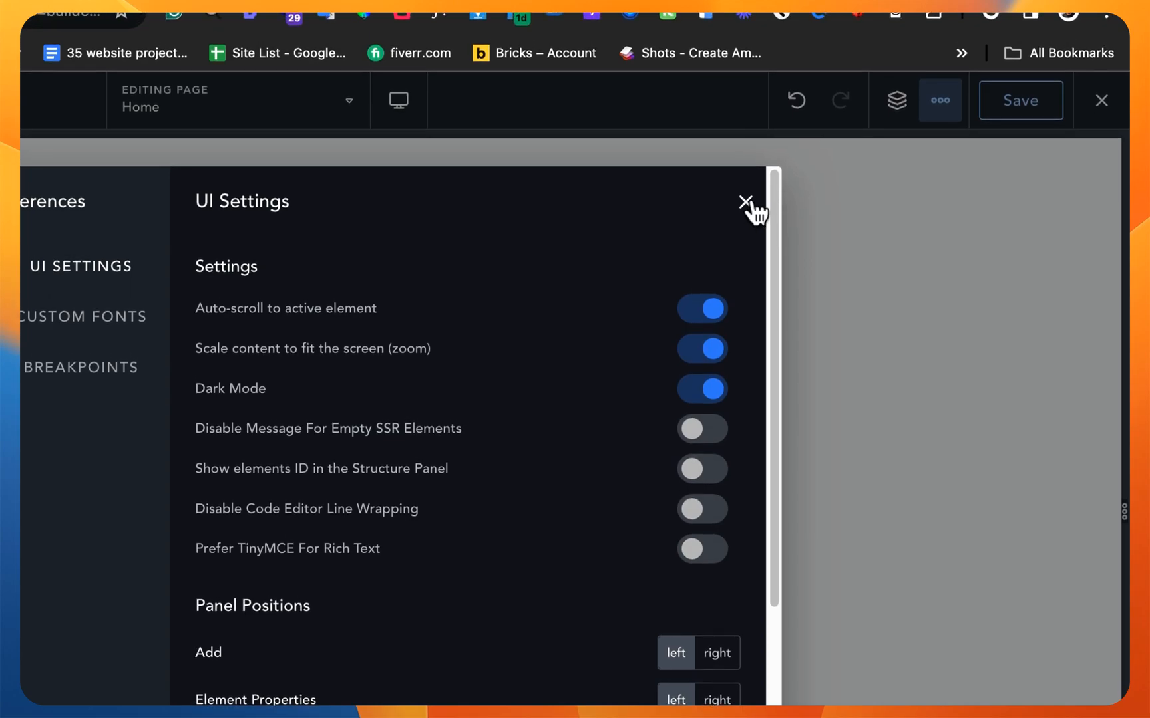
pyautogui.click(746, 202)
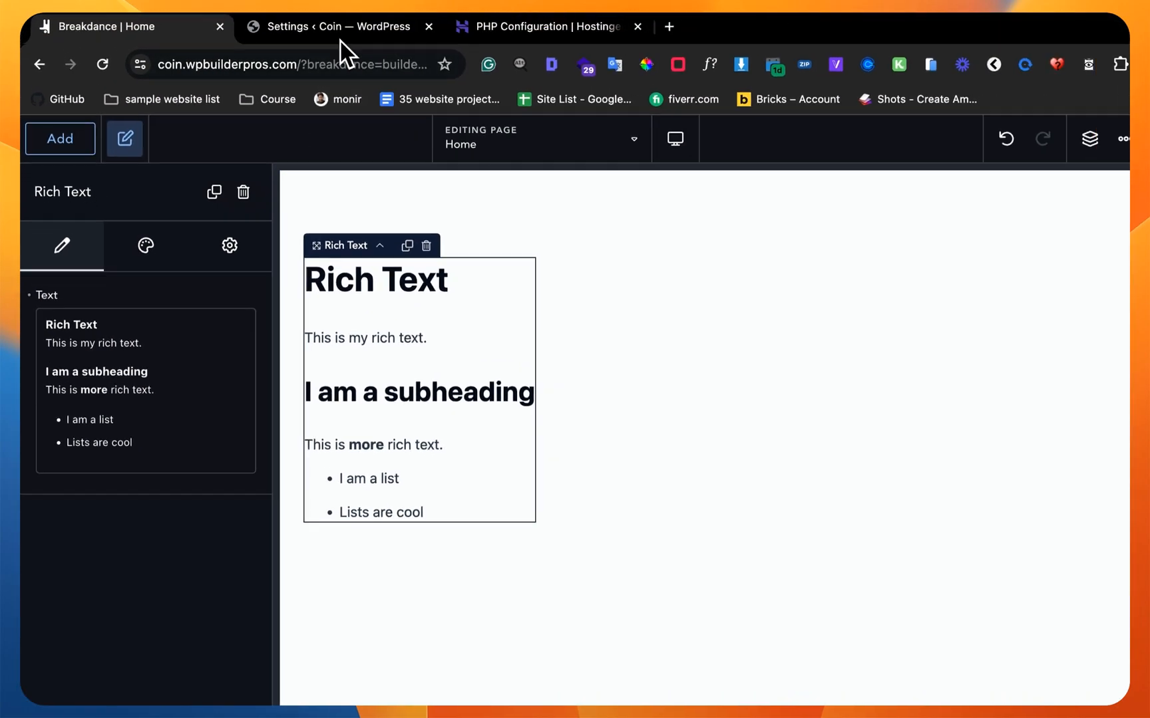
# Step: Return to the WordPress tab showing Breakdance's Tools page with cache recreated
pyautogui.click(339, 27)
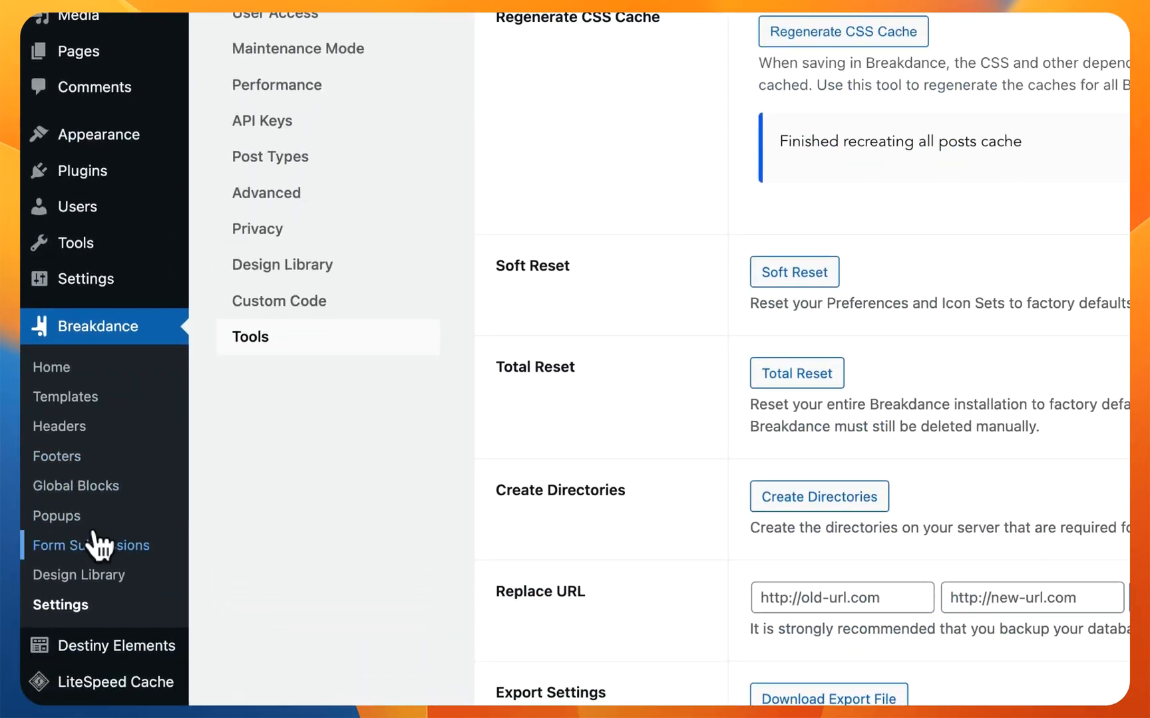
pyautogui.scroll(3)
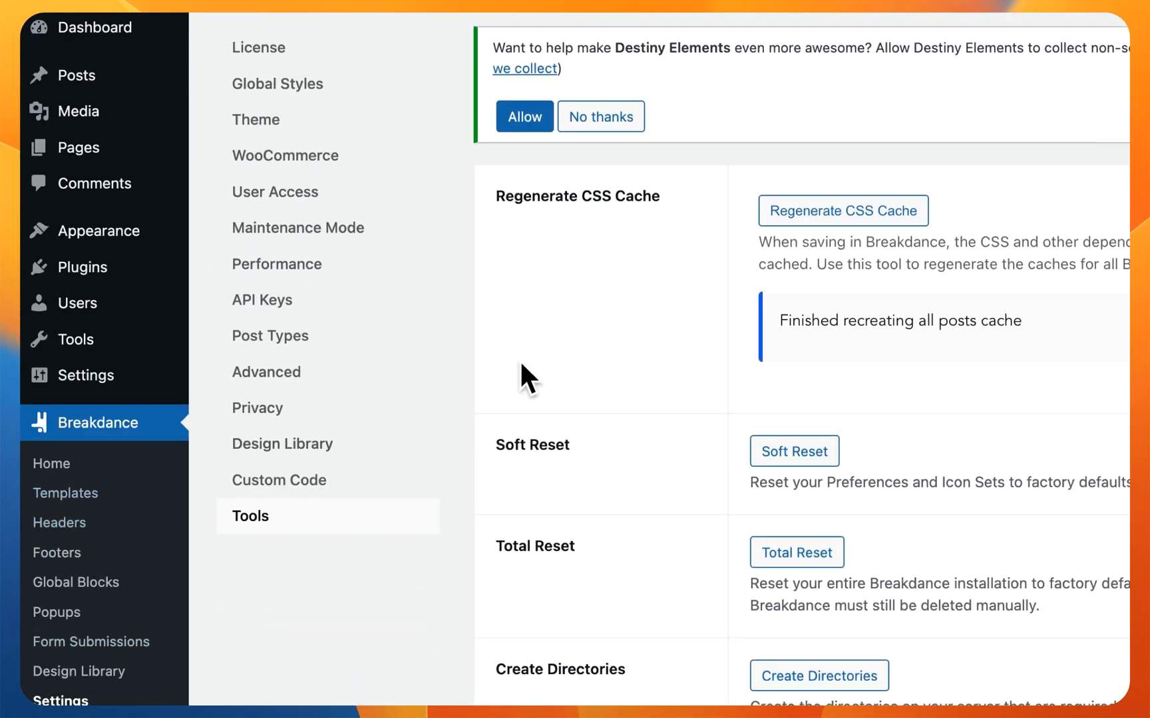